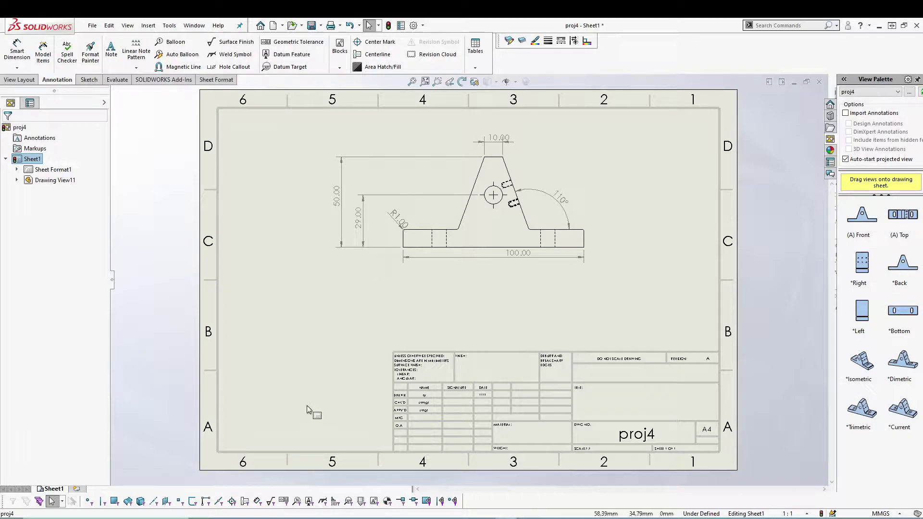
{"action": "mouse_move", "coordinate": [576, 289]}
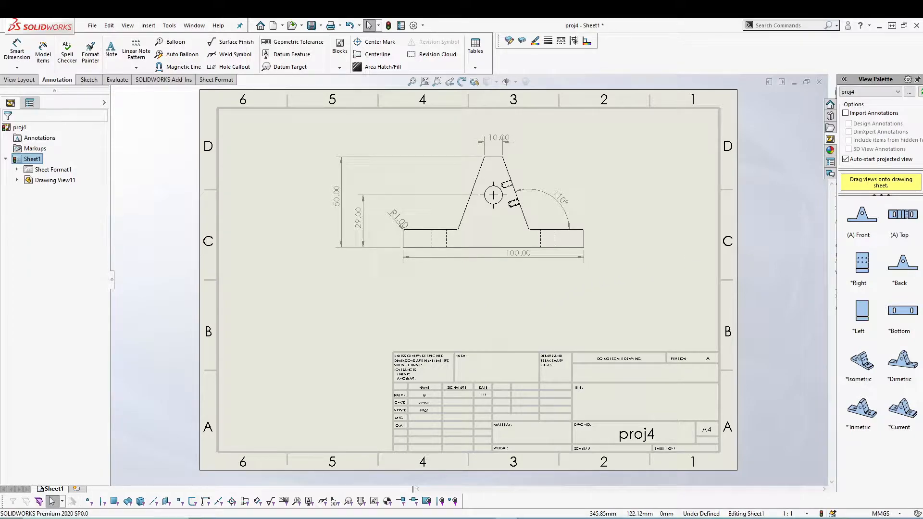
{"action": "mouse_move", "coordinate": [449, 322]}
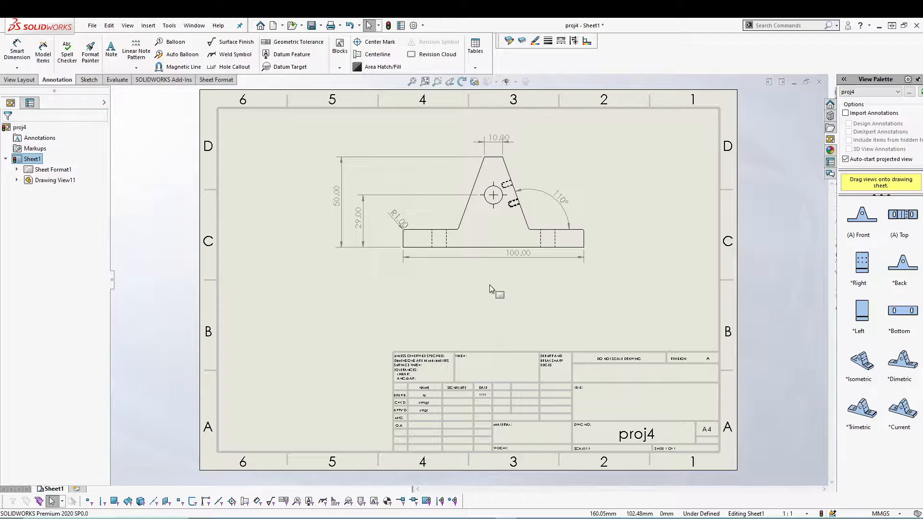
{"action": "mouse_move", "coordinate": [381, 294]}
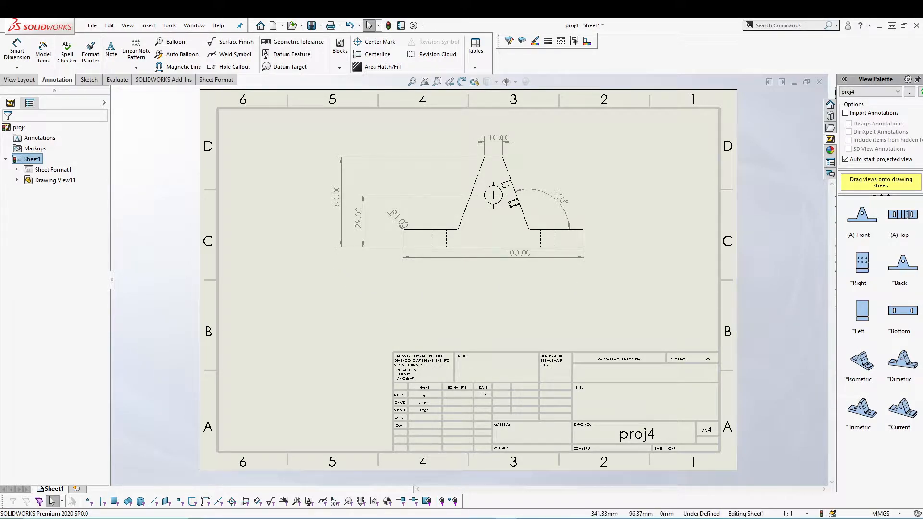
{"action": "mouse_move", "coordinate": [310, 274]}
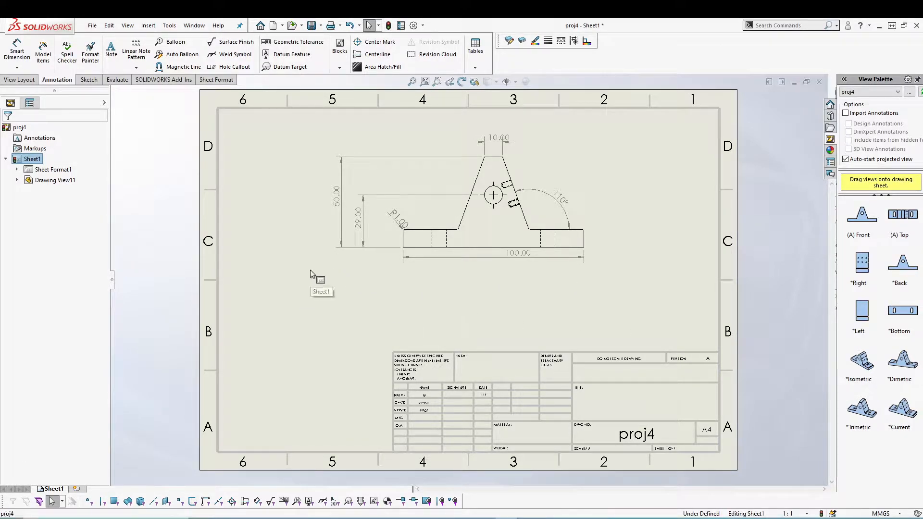
- Drag the 100.00 dimension lower, then toggle parentheses on and off for the 110° angle
{"action": "left_click", "coordinate": [518, 251]}
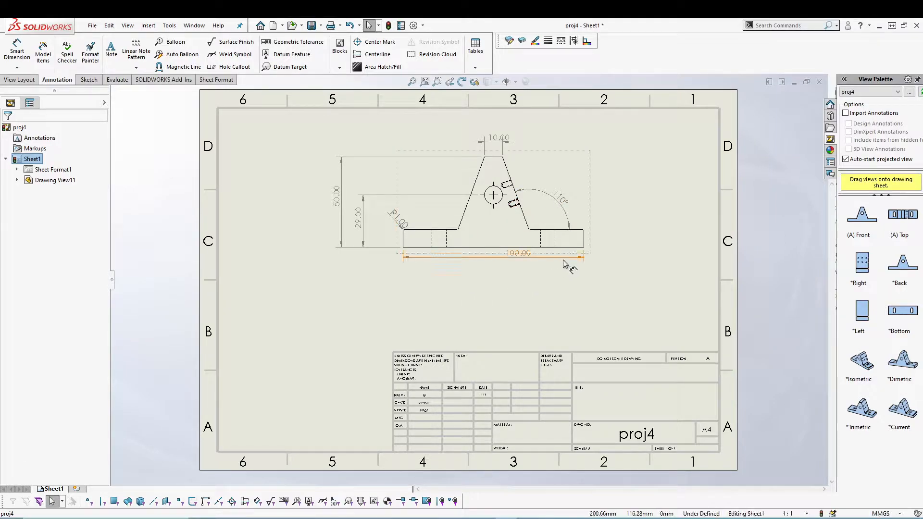
{"action": "left_click", "coordinate": [518, 252]}
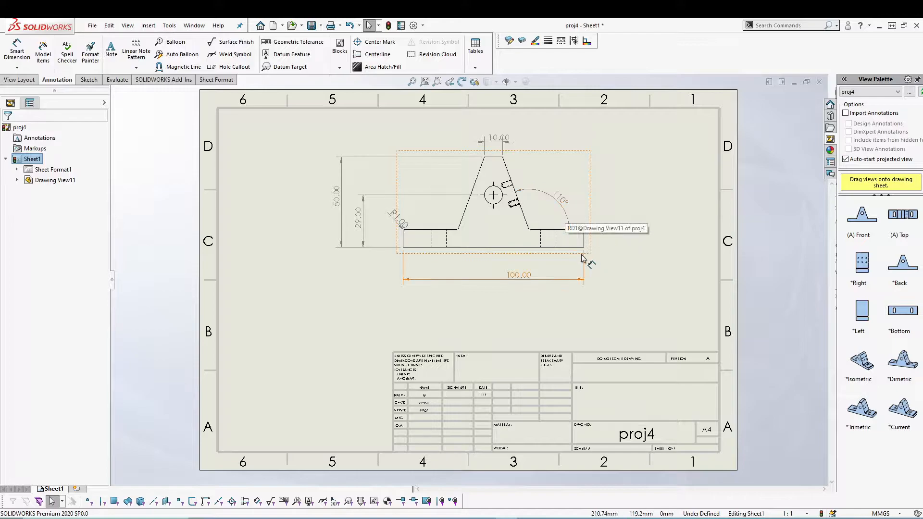
{"action": "left_click", "coordinate": [559, 200]}
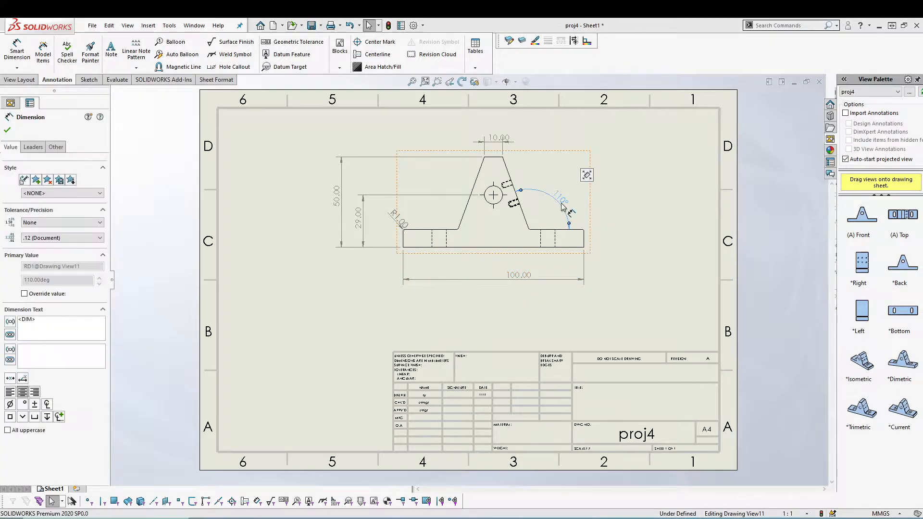
{"action": "right_click", "coordinate": [561, 207]}
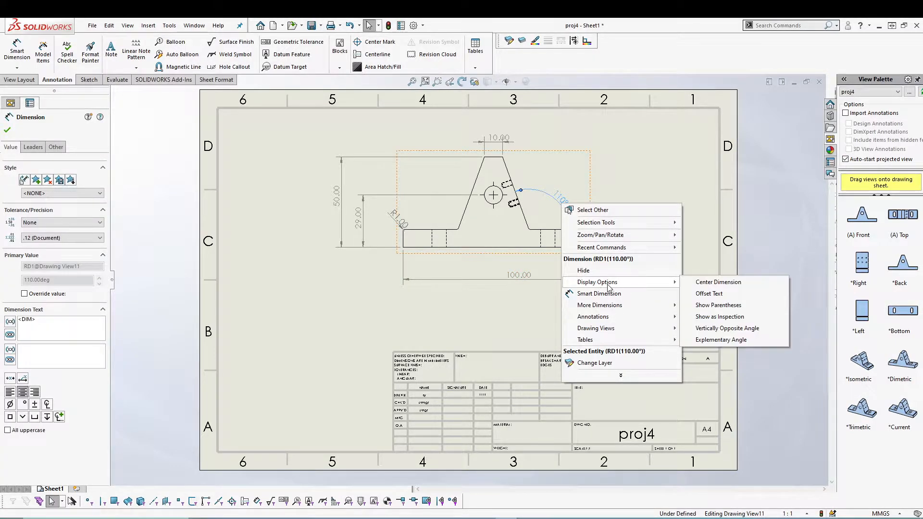
{"action": "mouse_move", "coordinate": [718, 281]}
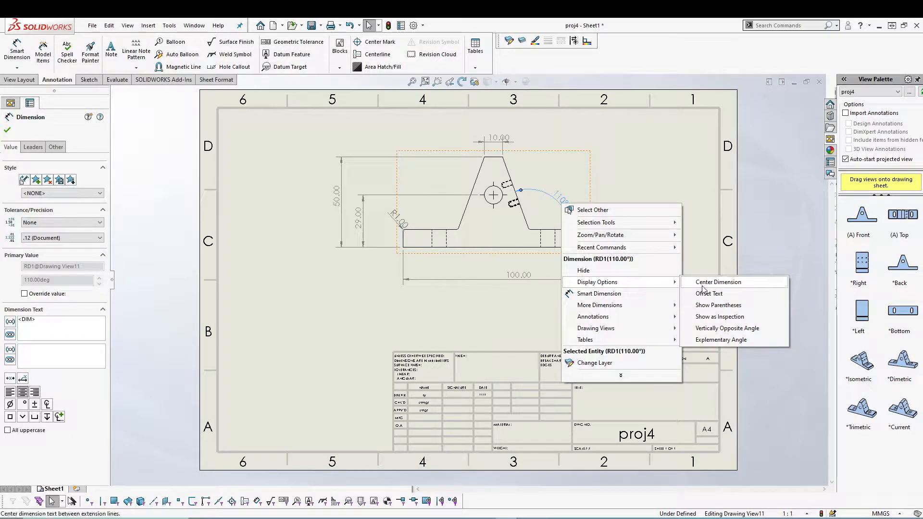
{"action": "mouse_move", "coordinate": [718, 305]}
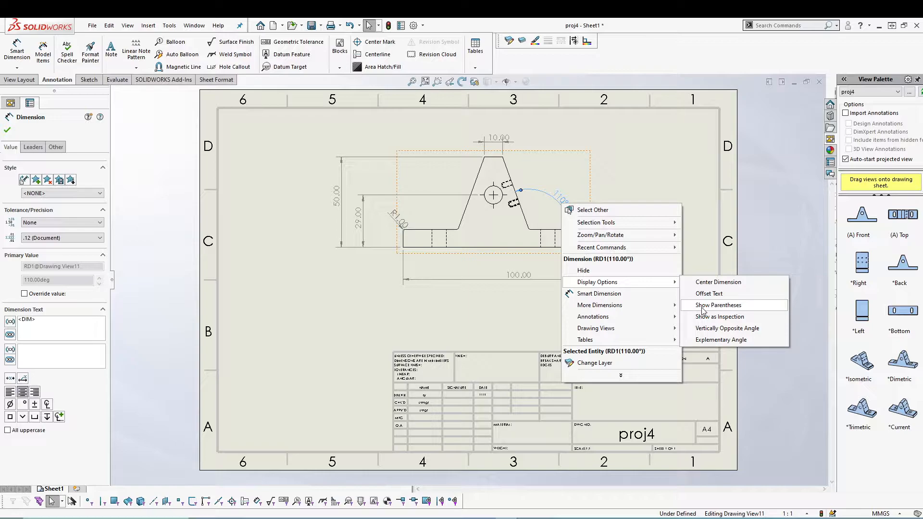
{"action": "left_click", "coordinate": [719, 304]}
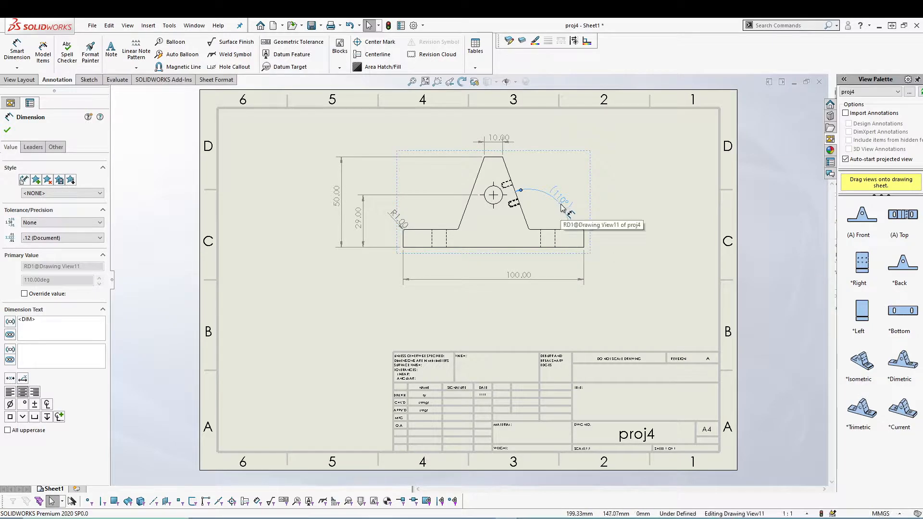
{"action": "right_click", "coordinate": [559, 204]}
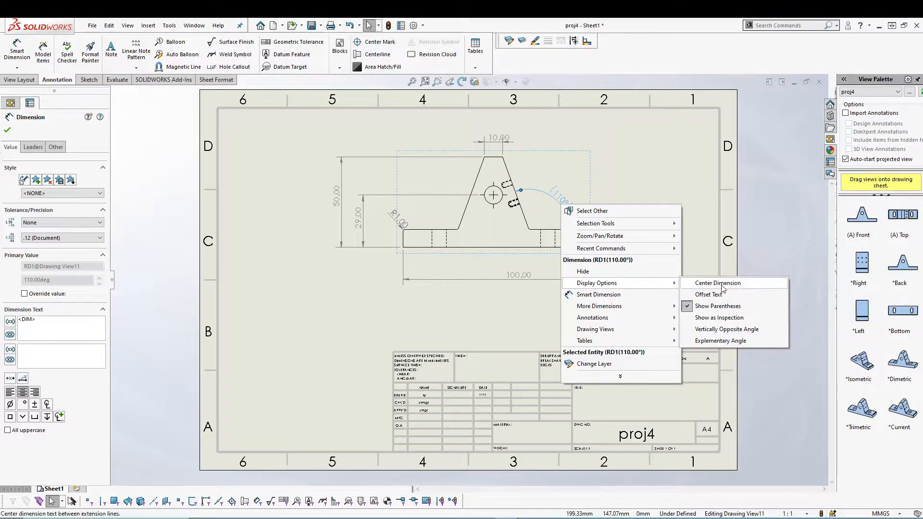
{"action": "left_click", "coordinate": [717, 305]}
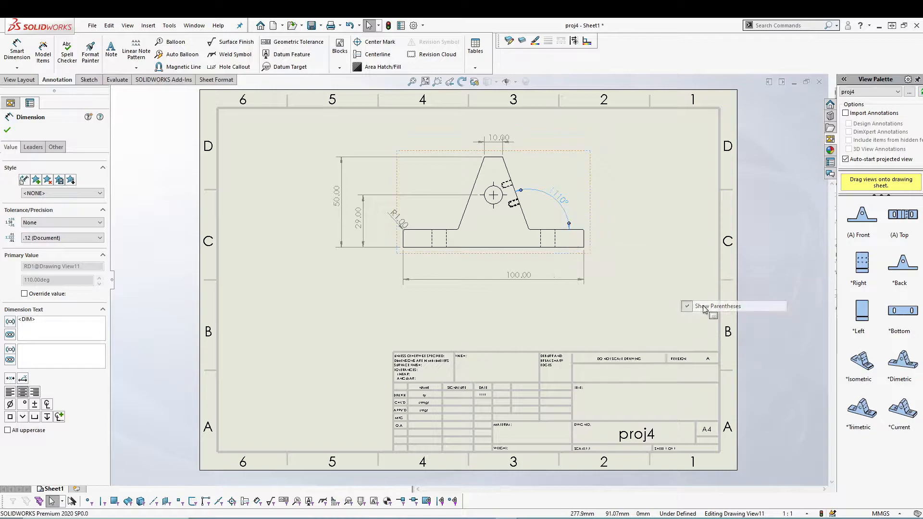
{"action": "right_click", "coordinate": [560, 198]}
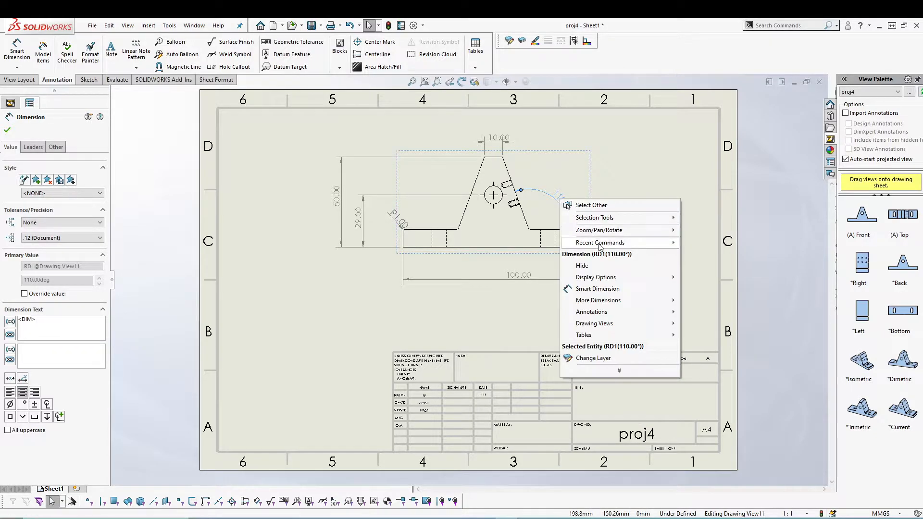
{"action": "mouse_move", "coordinate": [596, 277]}
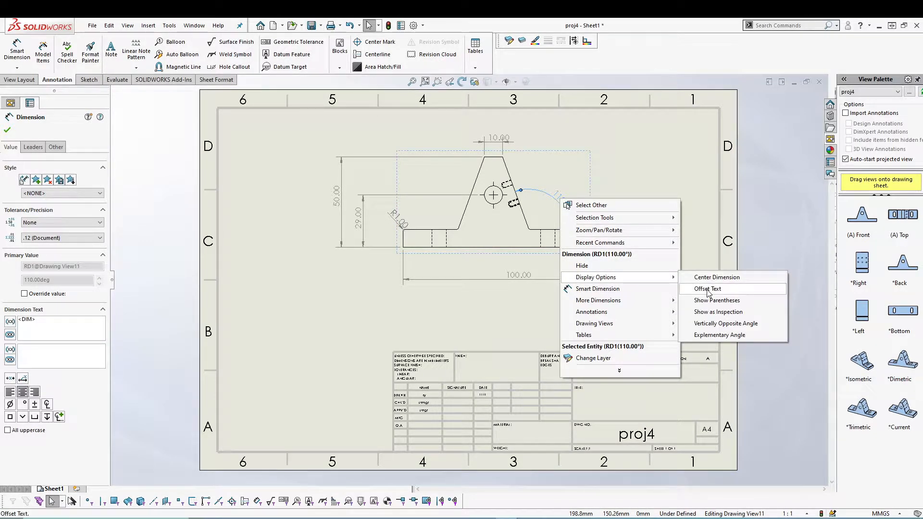
{"action": "mouse_move", "coordinate": [717, 277]}
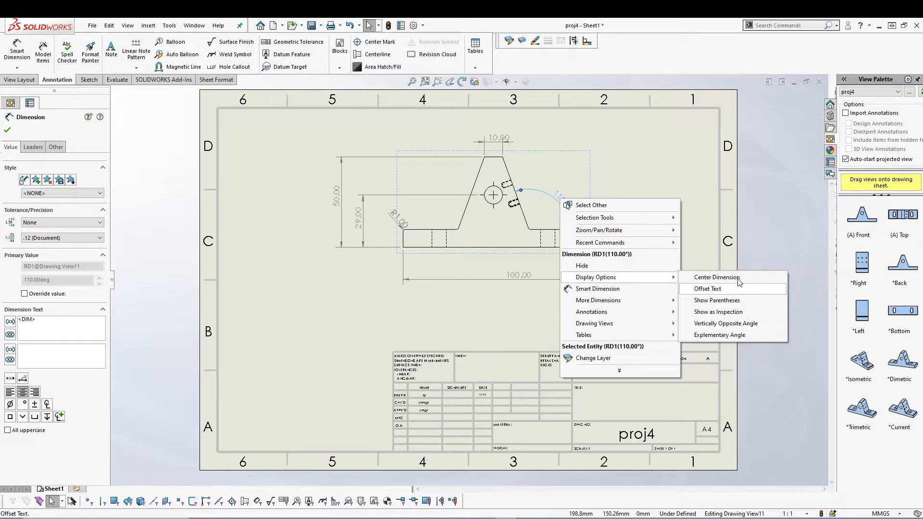
{"action": "mouse_move", "coordinate": [703, 215]}
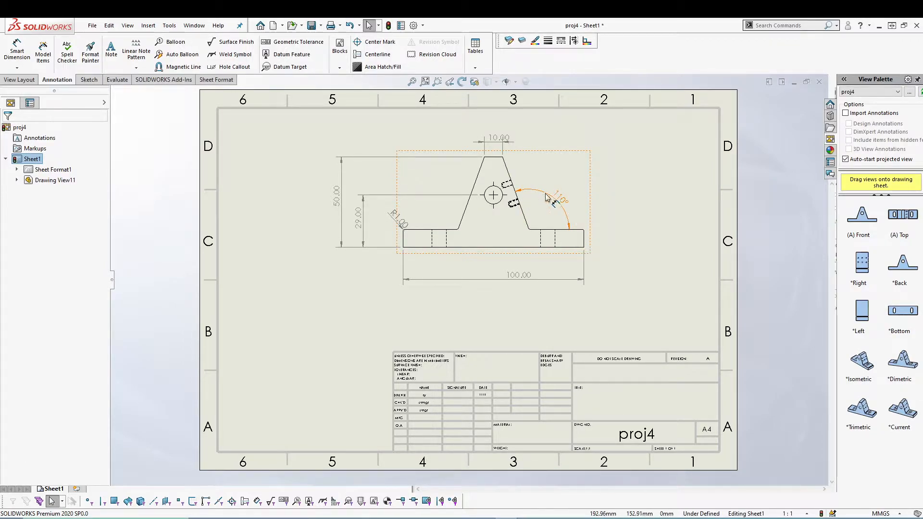
{"action": "mouse_move", "coordinate": [556, 201]}
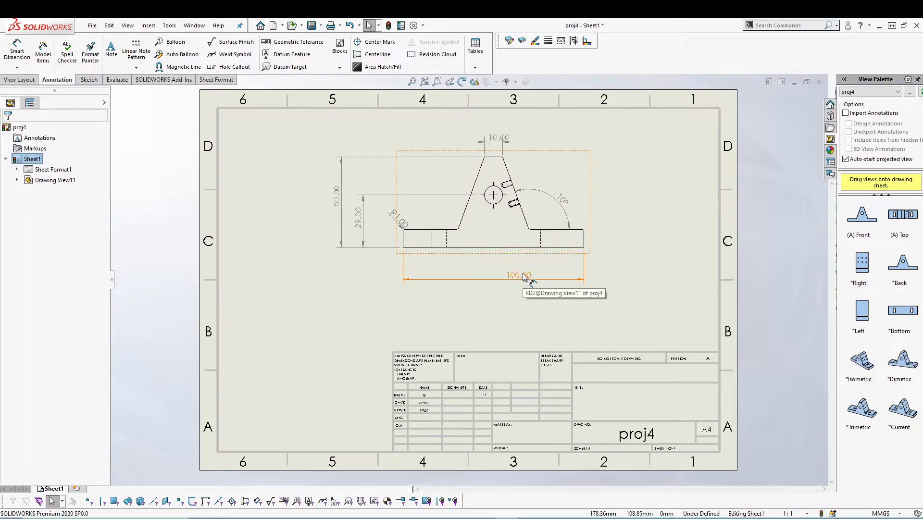
- Display the 100.00 length dimension in parentheses as a reference dimension
{"action": "right_click", "coordinate": [524, 275]}
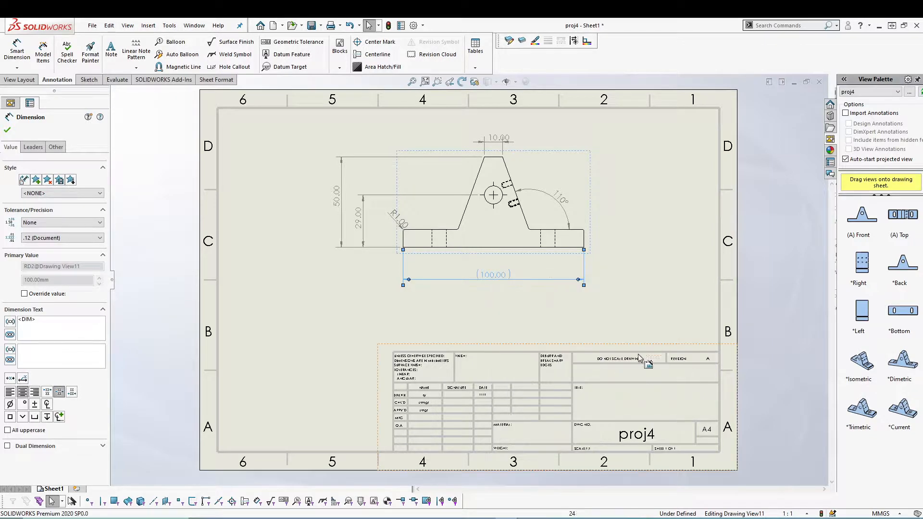
{"action": "right_click", "coordinate": [493, 274]}
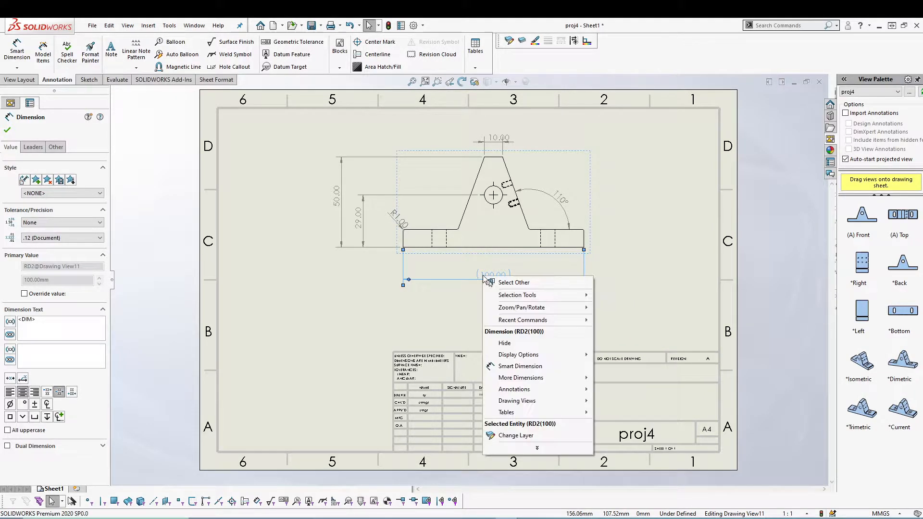
{"action": "mouse_move", "coordinate": [518, 355]}
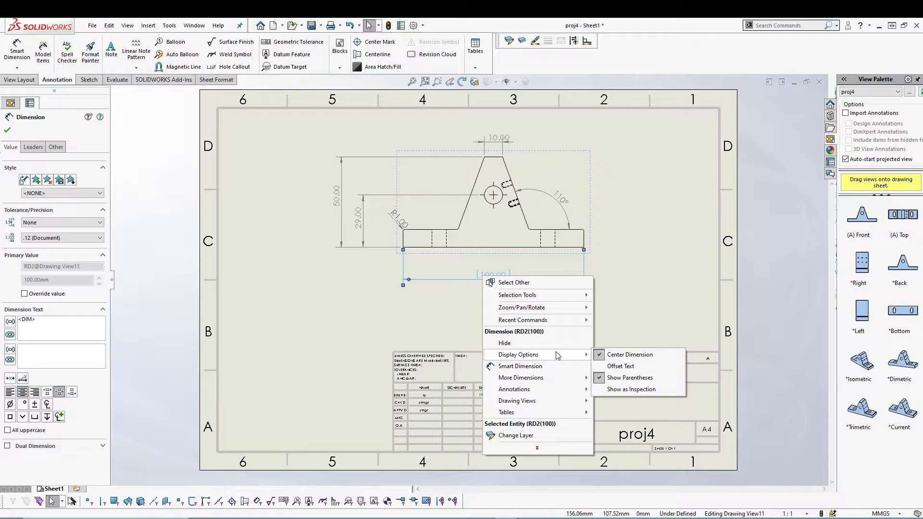
{"action": "left_click", "coordinate": [398, 323]}
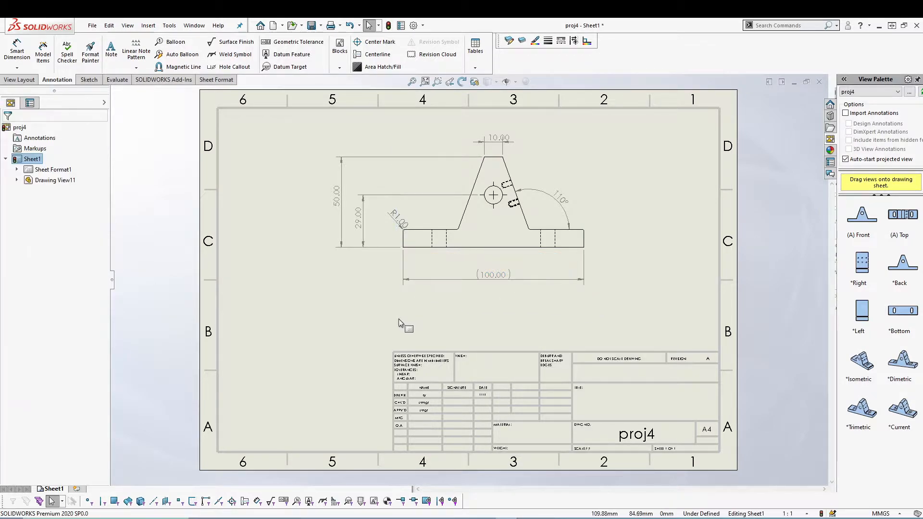
{"action": "left_click", "coordinate": [437, 191]}
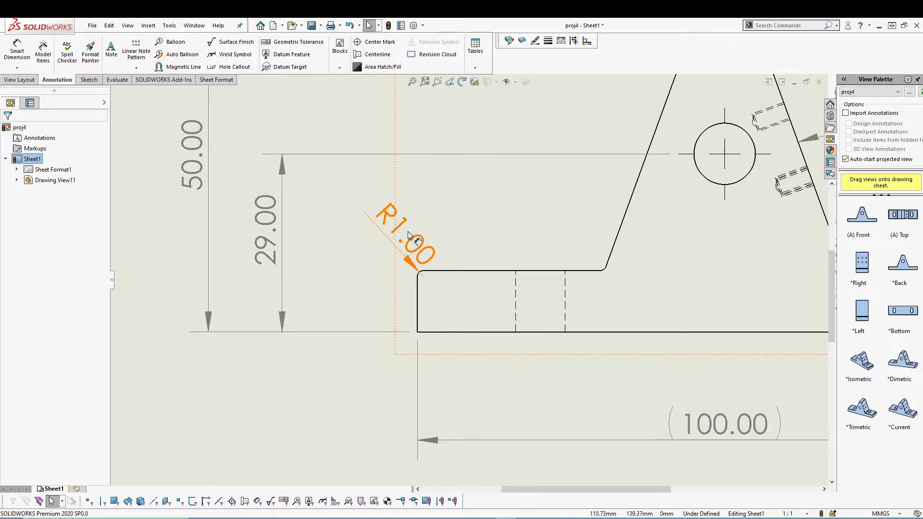
{"action": "right_click", "coordinate": [410, 235]}
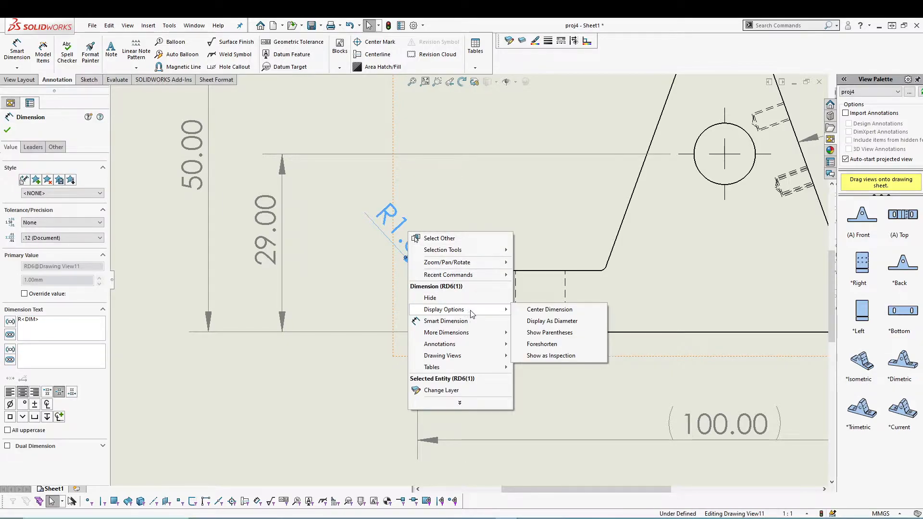
{"action": "mouse_move", "coordinate": [537, 321]}
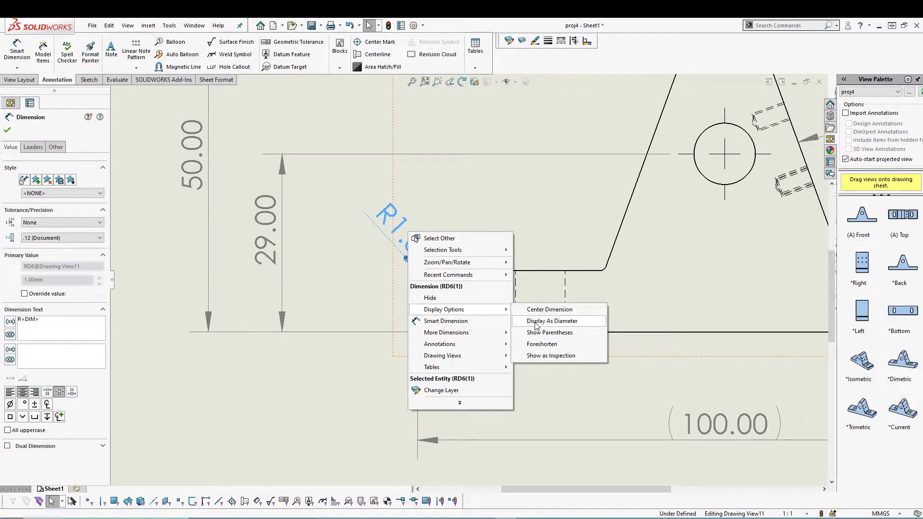
{"action": "left_click", "coordinate": [551, 321]}
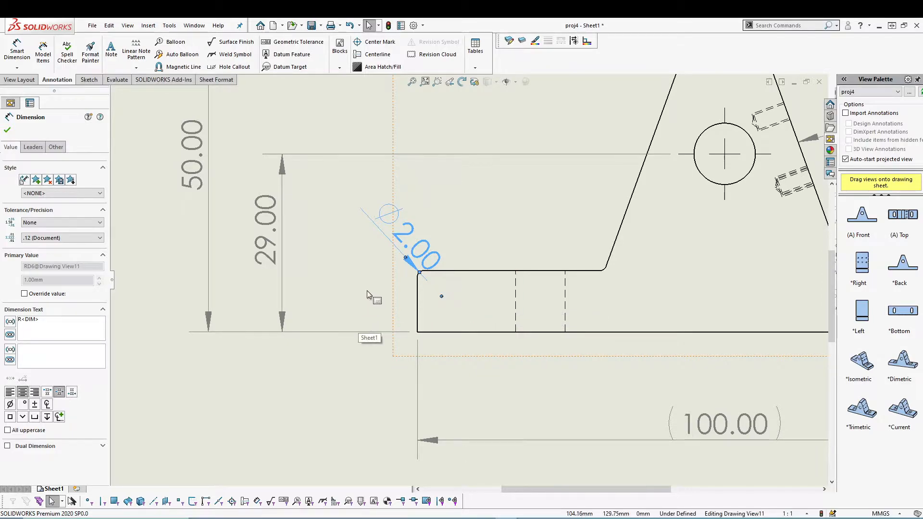
{"action": "right_click", "coordinate": [415, 249]}
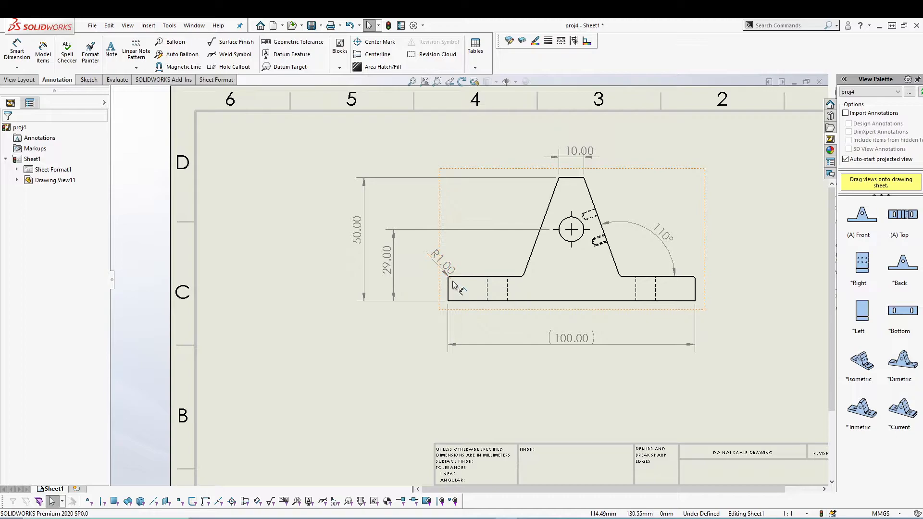
{"action": "mouse_move", "coordinate": [463, 290]}
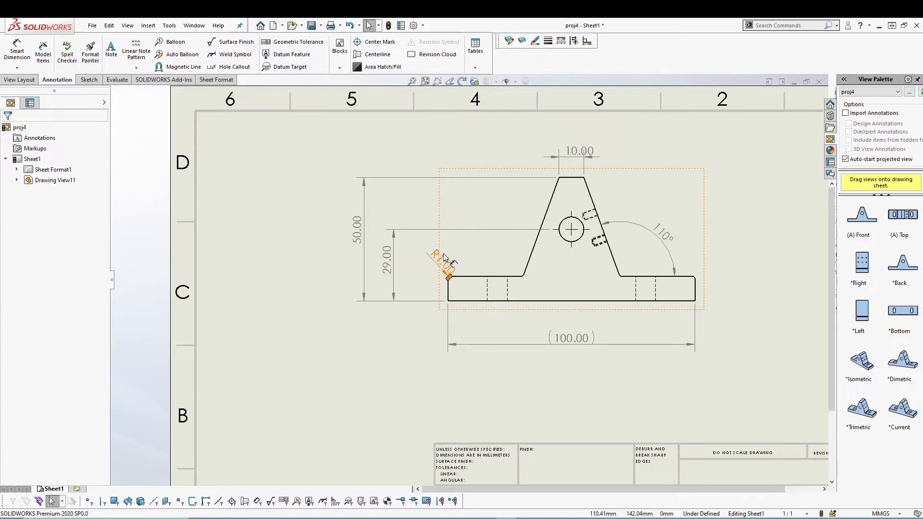
{"action": "mouse_move", "coordinate": [463, 288]}
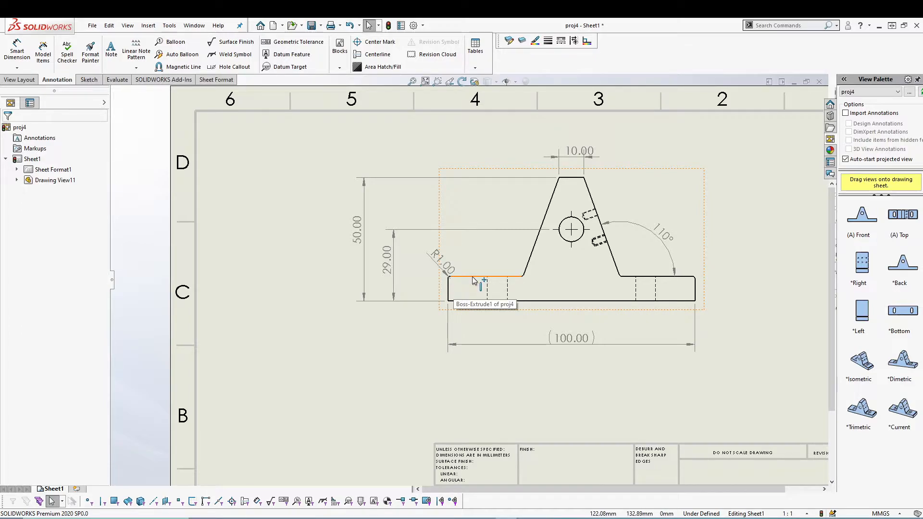
{"action": "left_click", "coordinate": [348, 355]}
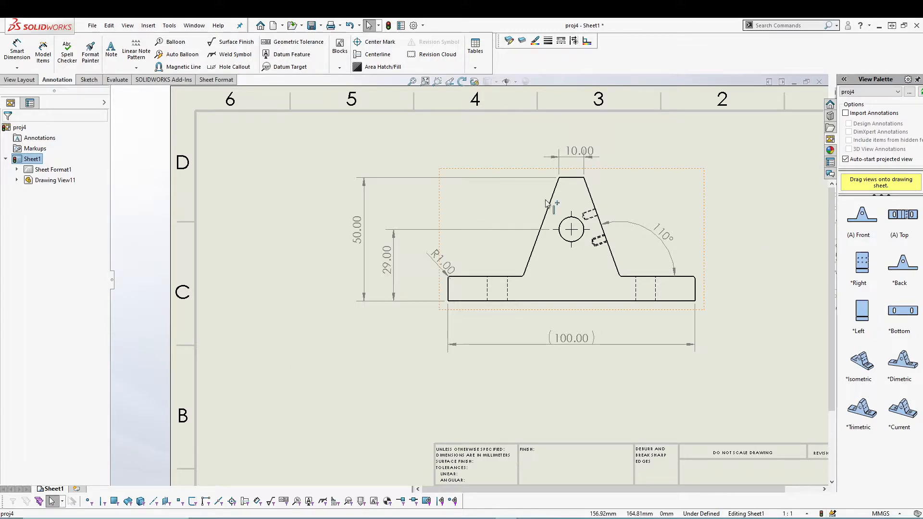
{"action": "mouse_move", "coordinate": [629, 306]}
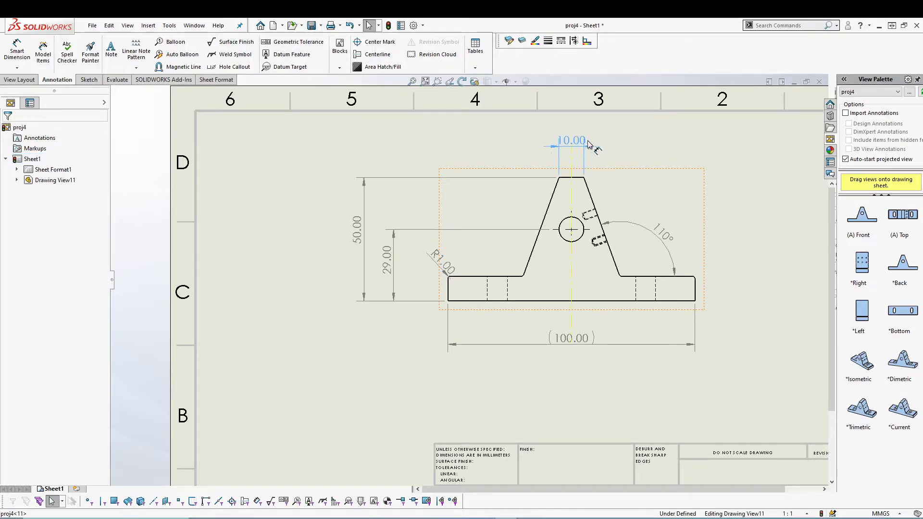
{"action": "left_click", "coordinate": [571, 139]}
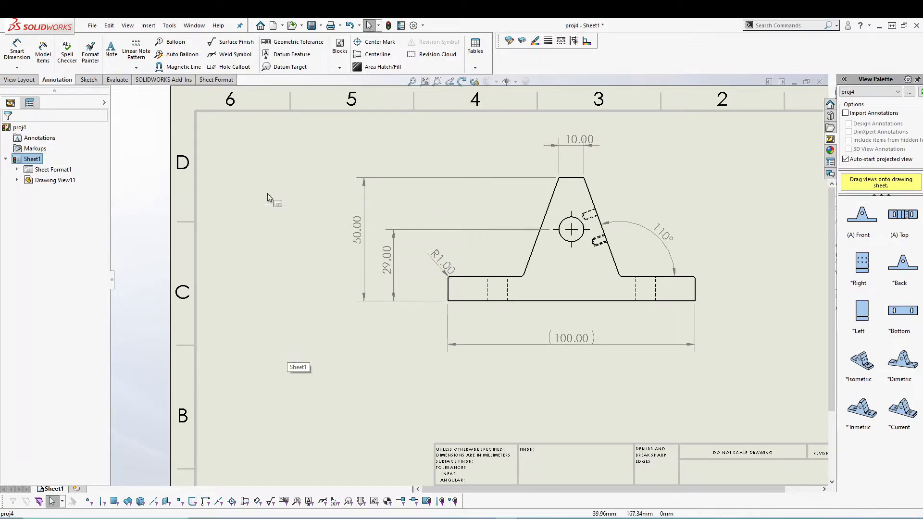
{"action": "mouse_move", "coordinate": [254, 282]}
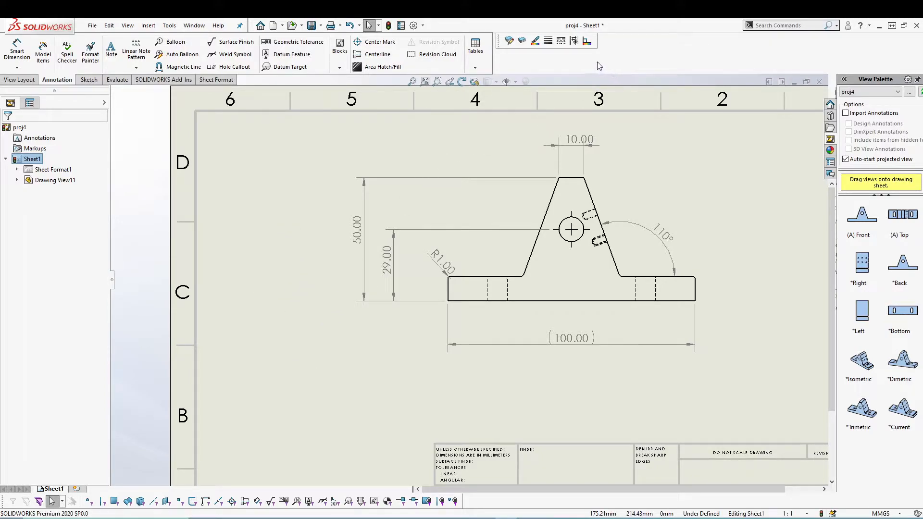
{"action": "right_click", "coordinate": [557, 67]}
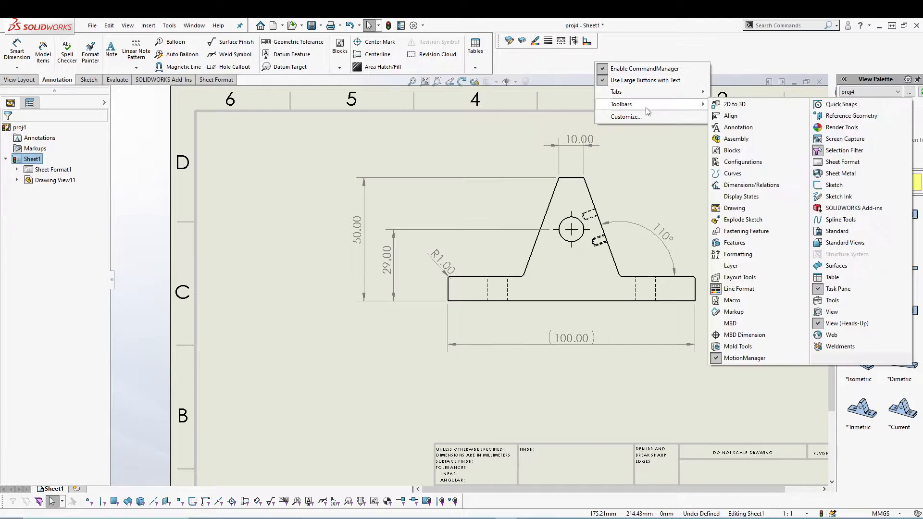
{"action": "mouse_move", "coordinate": [748, 303]}
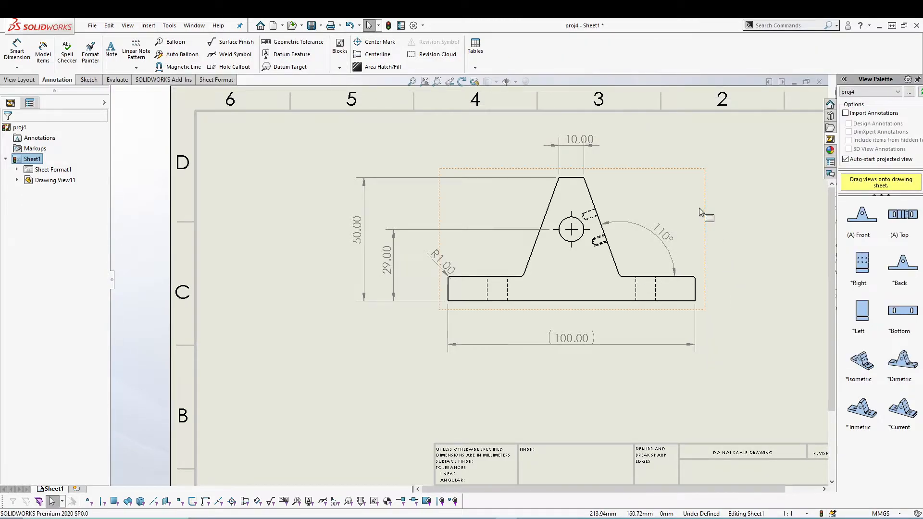
{"action": "mouse_move", "coordinate": [555, 54]}
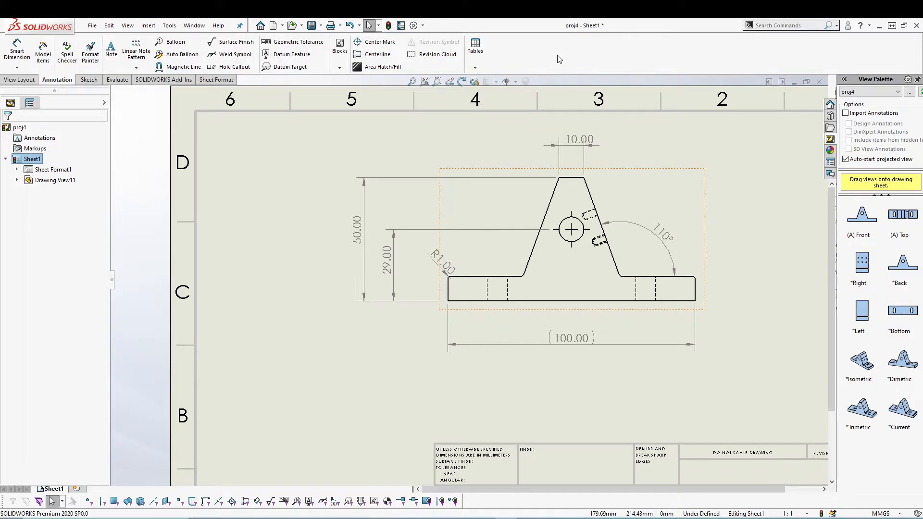
{"action": "right_click", "coordinate": [559, 58]}
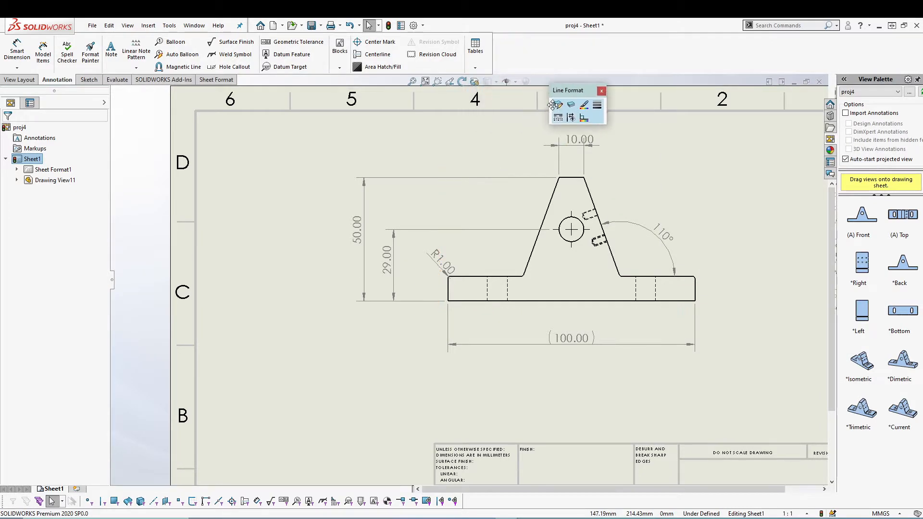
{"action": "left_click_drag", "start_coordinate": [567, 90], "coordinate": [144, 447]}
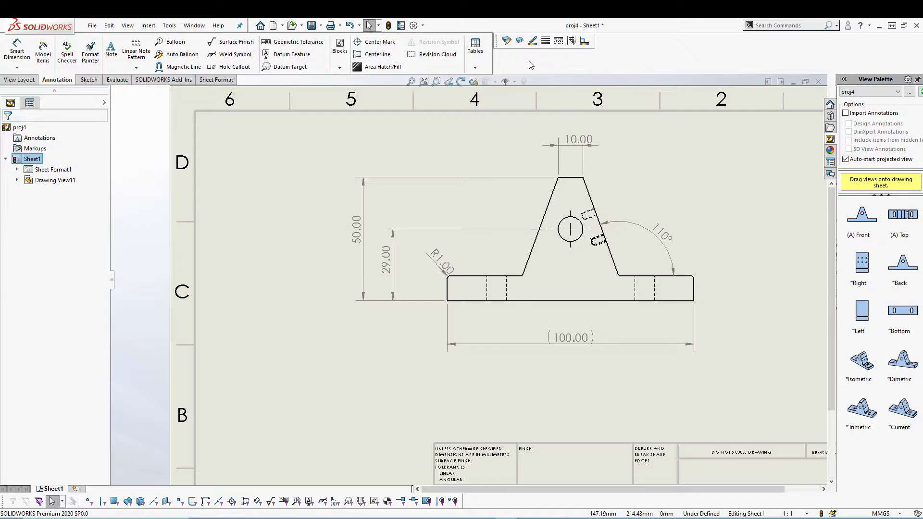
{"action": "mouse_move", "coordinate": [506, 41]}
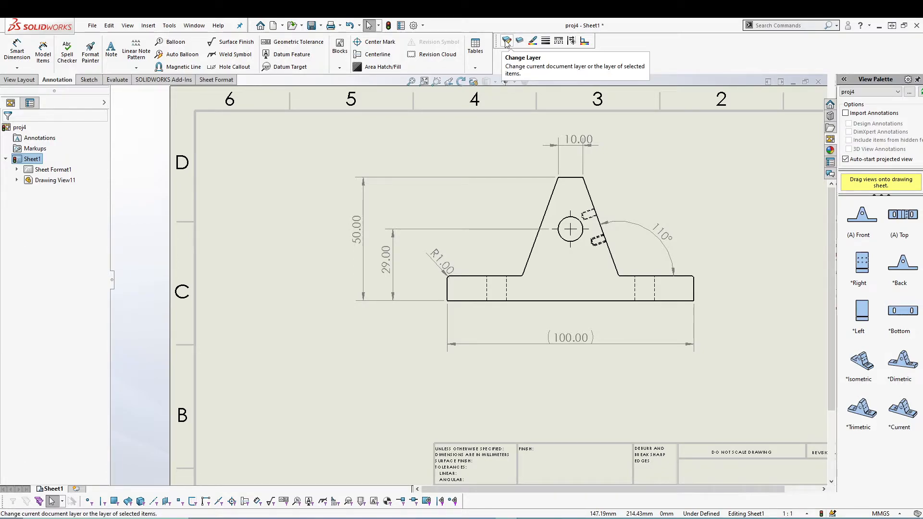
{"action": "mouse_move", "coordinate": [519, 43]}
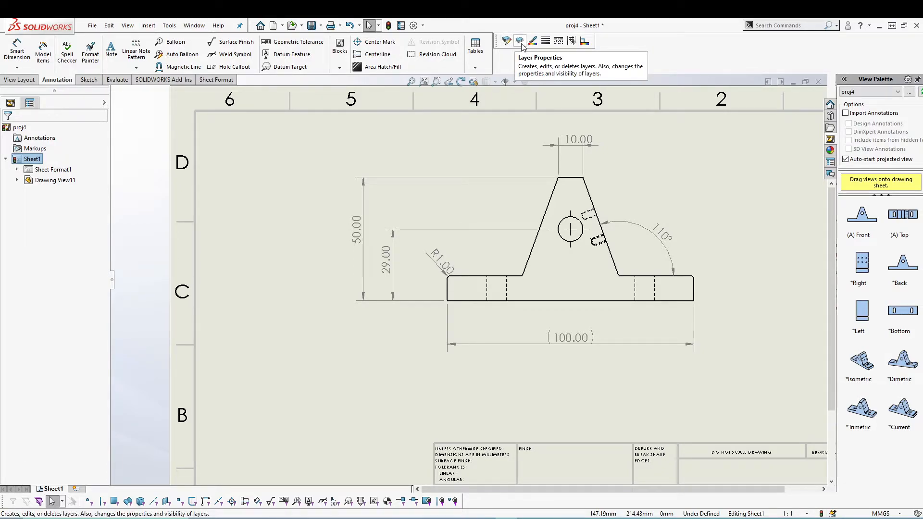
{"action": "mouse_move", "coordinate": [558, 49]}
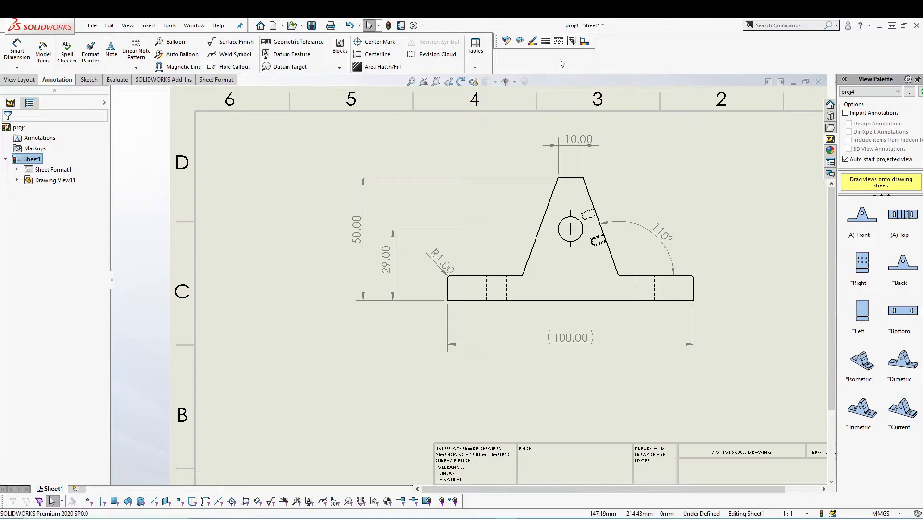
{"action": "mouse_move", "coordinate": [582, 54]}
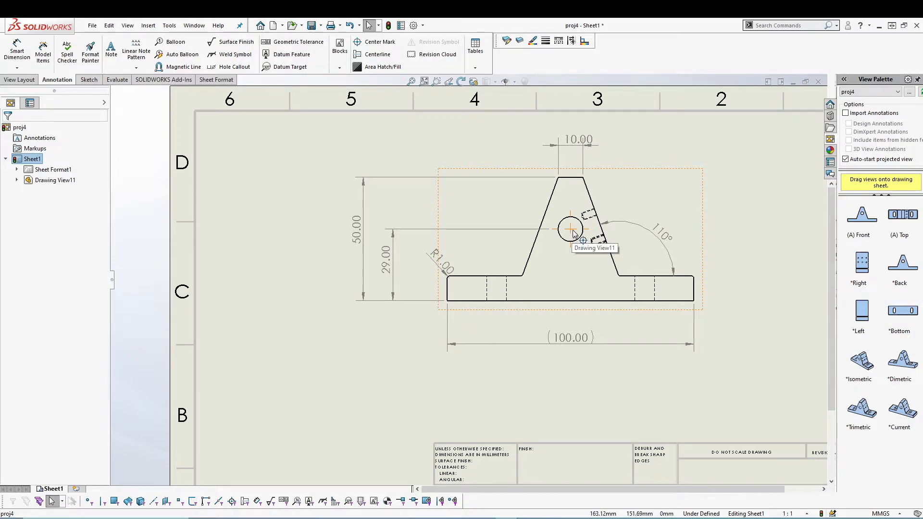
- Apply a magenta line colour to the hole's center mark
{"action": "left_click", "coordinate": [357, 41]}
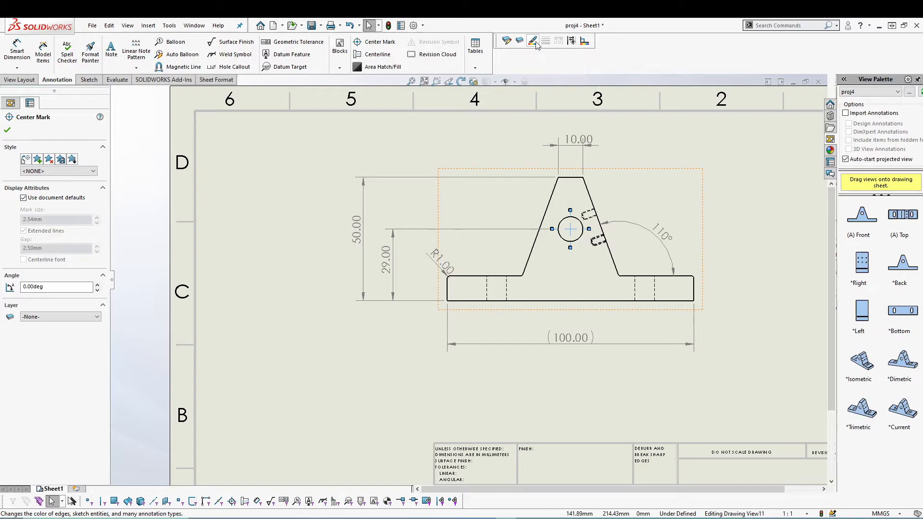
{"action": "left_click", "coordinate": [532, 41]}
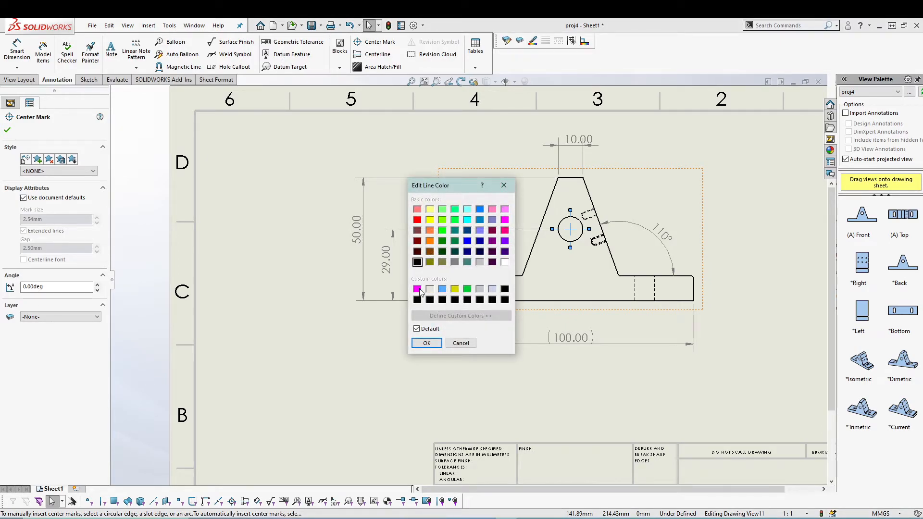
{"action": "left_click", "coordinate": [426, 343]}
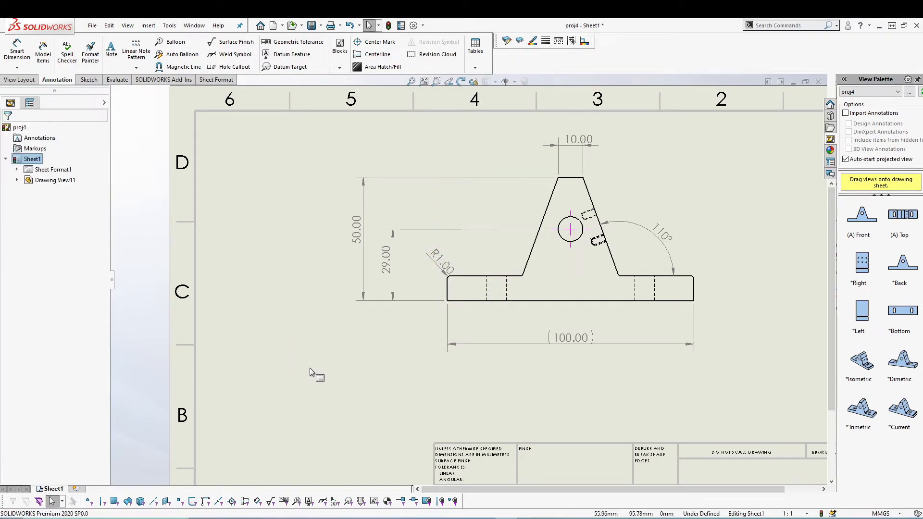
{"action": "left_click", "coordinate": [570, 228]}
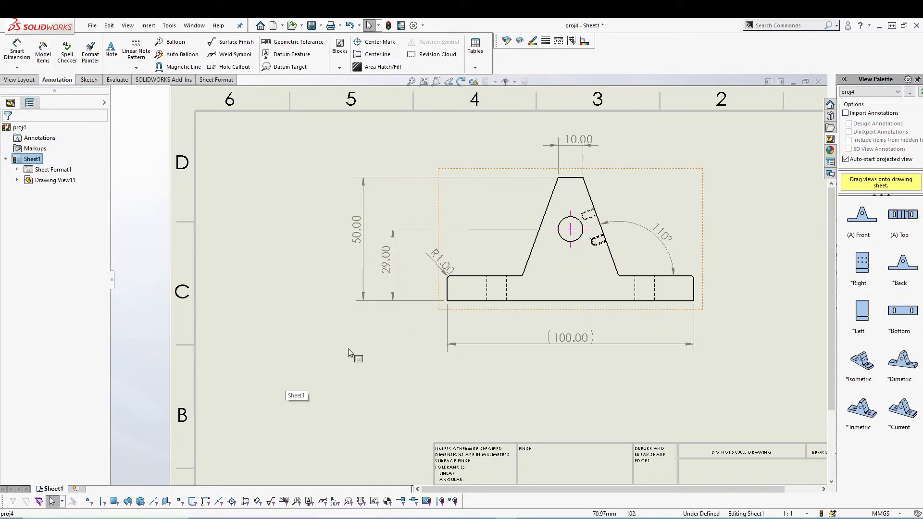
{"action": "mouse_move", "coordinate": [569, 80]}
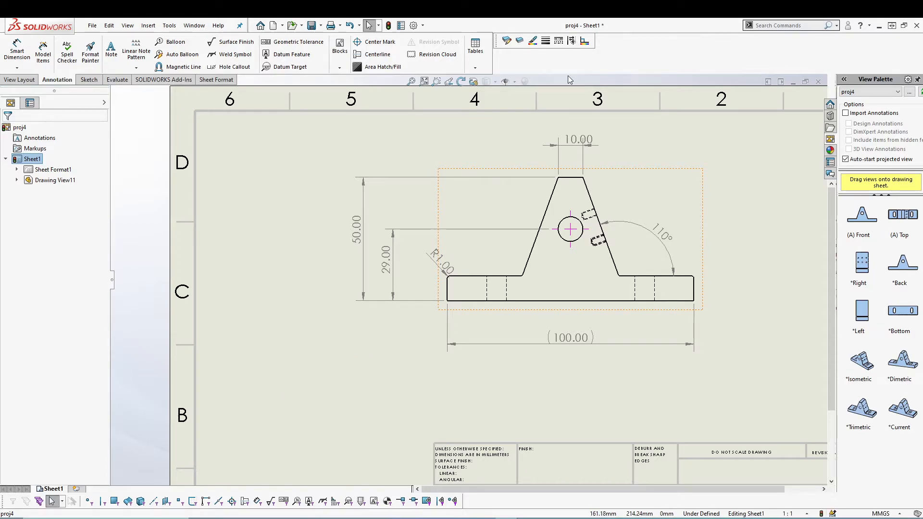
{"action": "mouse_move", "coordinate": [523, 227]}
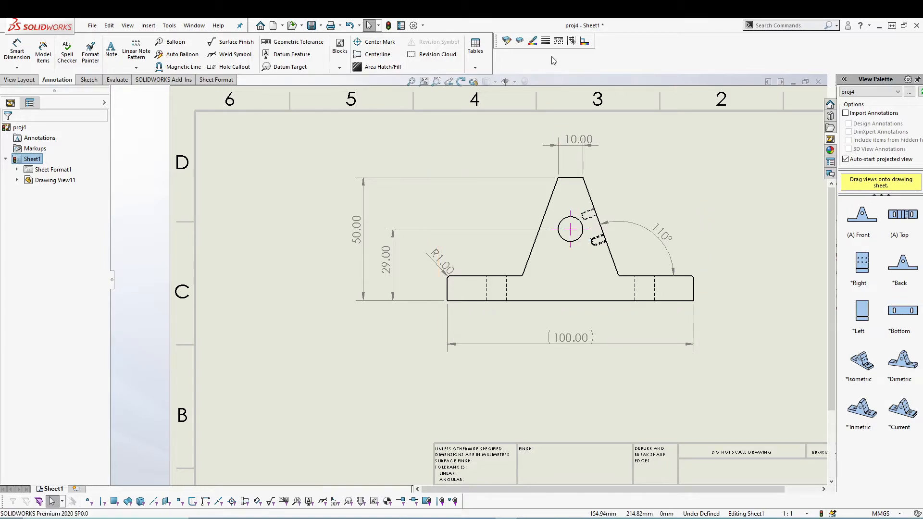
{"action": "left_click", "coordinate": [571, 234]}
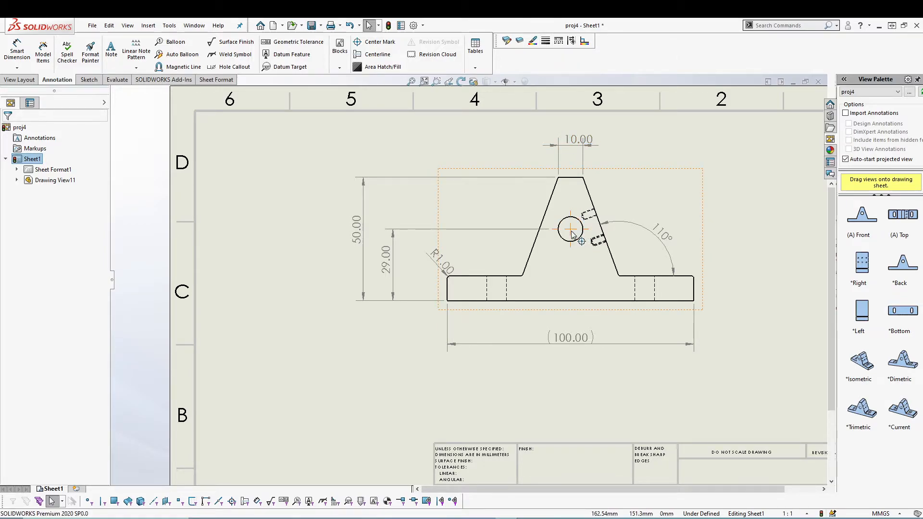
- Change the center mark's line colour to light green and confirm
{"action": "left_click", "coordinate": [357, 42]}
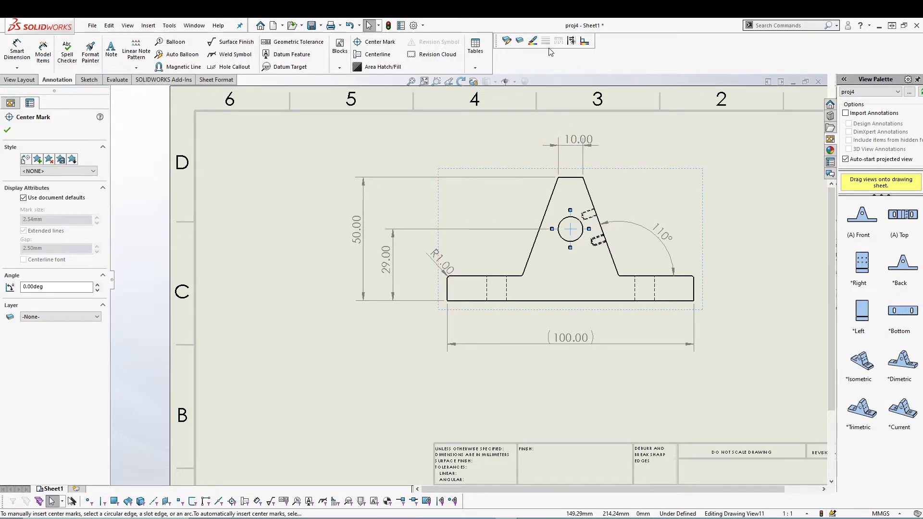
{"action": "left_click", "coordinate": [532, 40]}
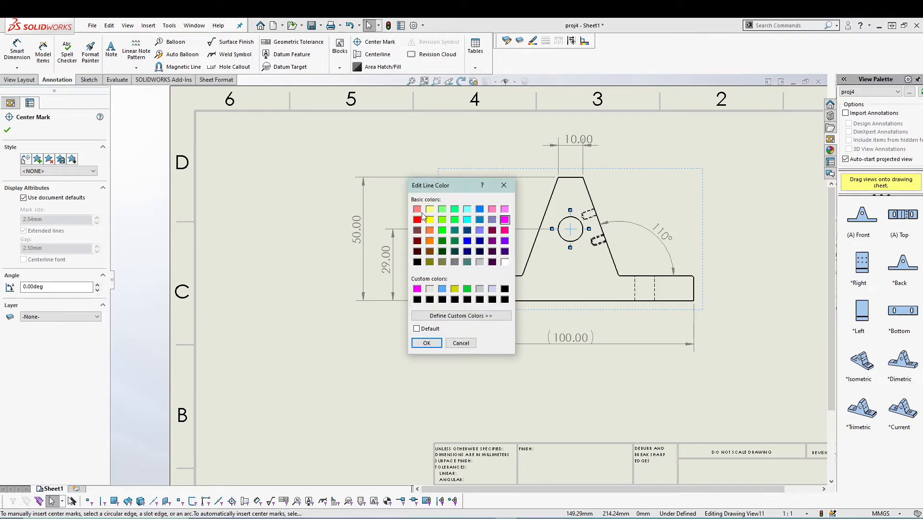
{"action": "left_click", "coordinate": [442, 209]}
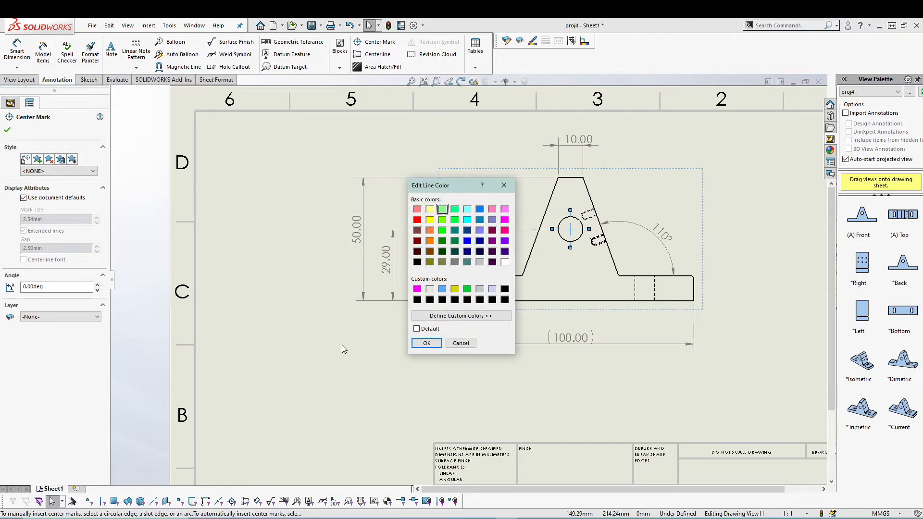
{"action": "left_click", "coordinate": [426, 343]}
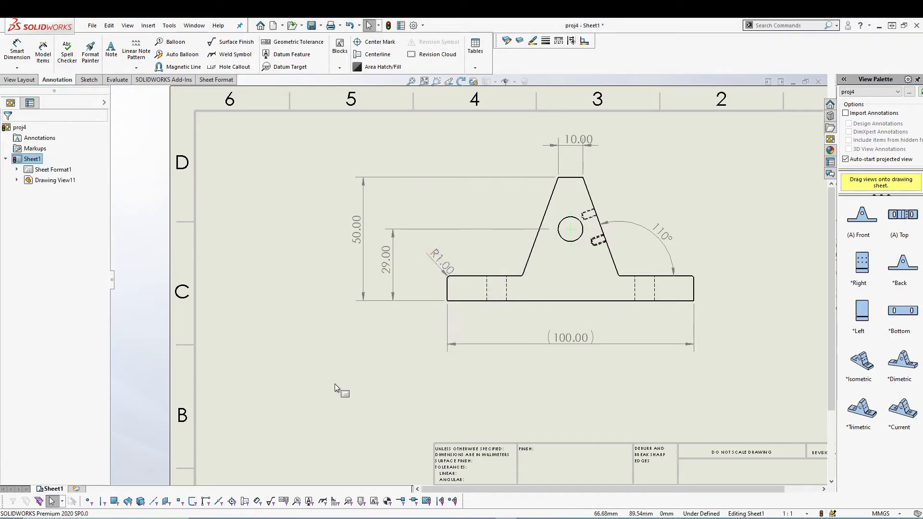
{"action": "mouse_move", "coordinate": [581, 239]}
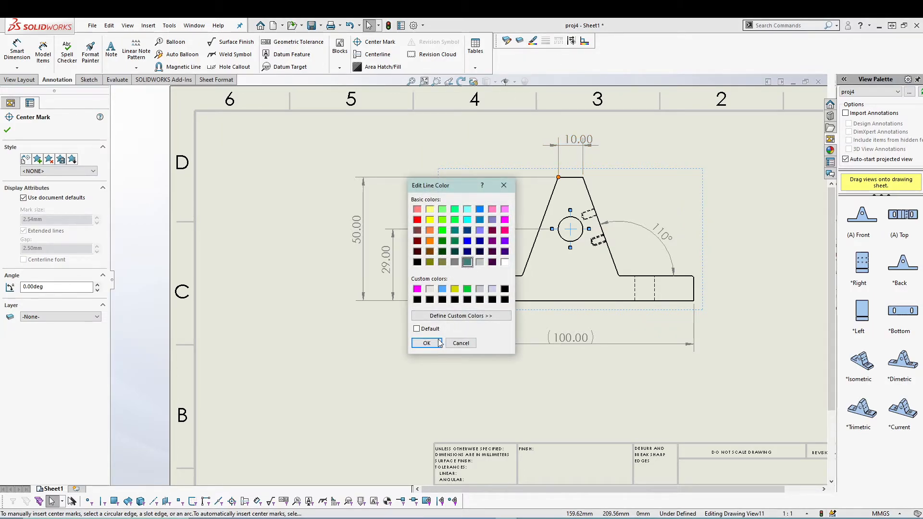
{"action": "left_click", "coordinate": [426, 343]}
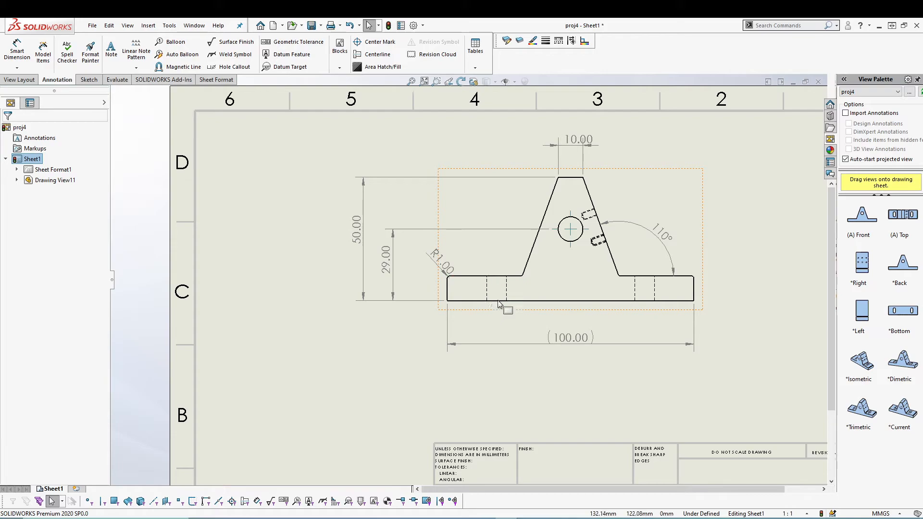
- Insert a centerline through the slot edge in the part's base
{"action": "left_click", "coordinate": [362, 54]}
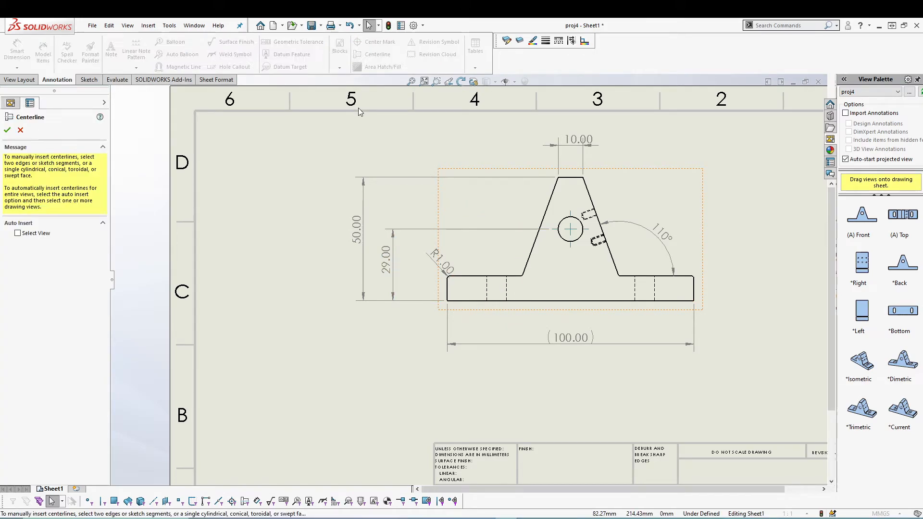
{"action": "mouse_move", "coordinate": [488, 289]}
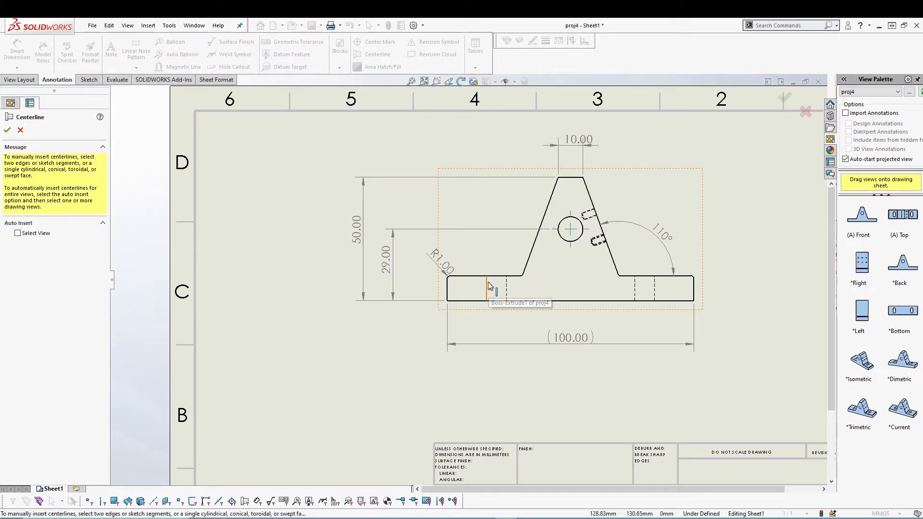
{"action": "left_click", "coordinate": [489, 286]}
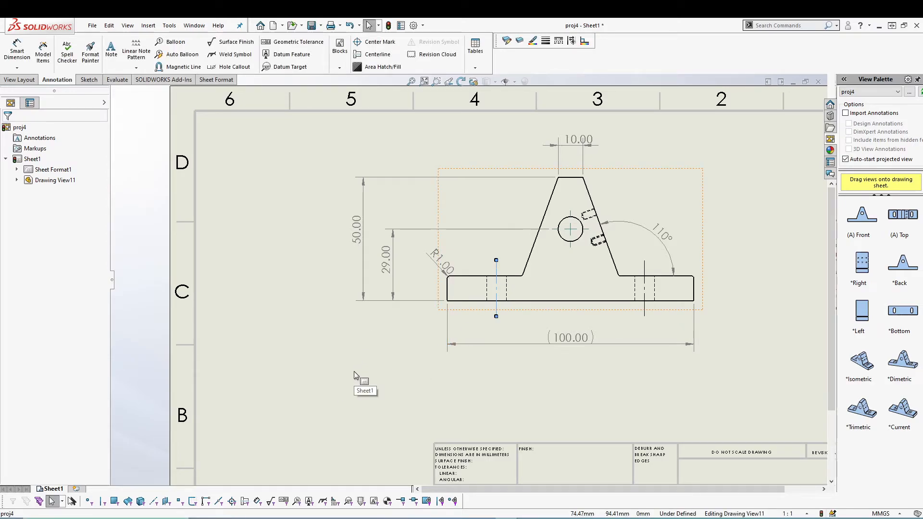
- Give the left slot centerline a heavier line thickness and an orange colour
{"action": "left_click", "coordinate": [548, 40]}
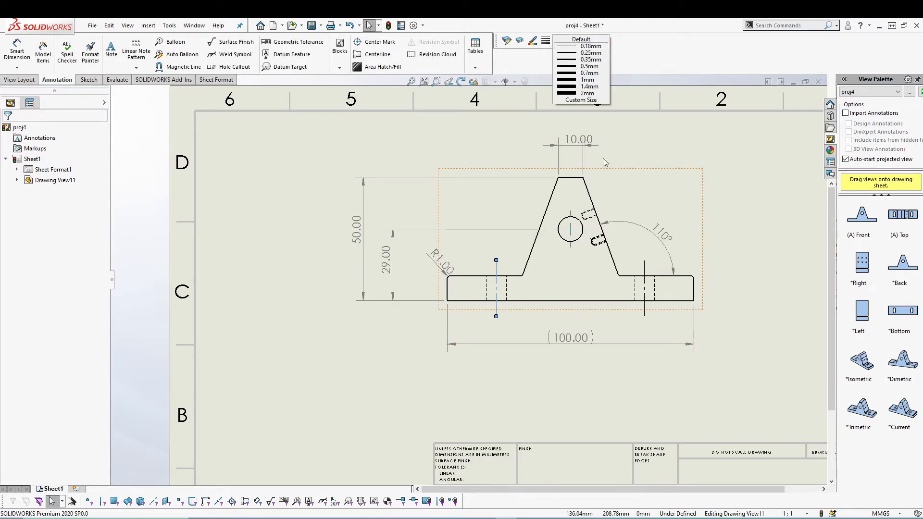
{"action": "left_click", "coordinate": [588, 59]}
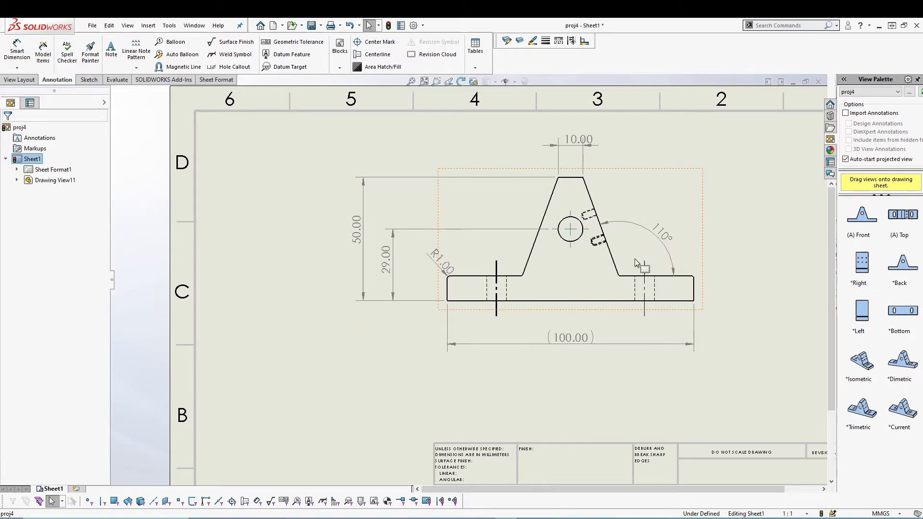
{"action": "mouse_move", "coordinate": [534, 359]}
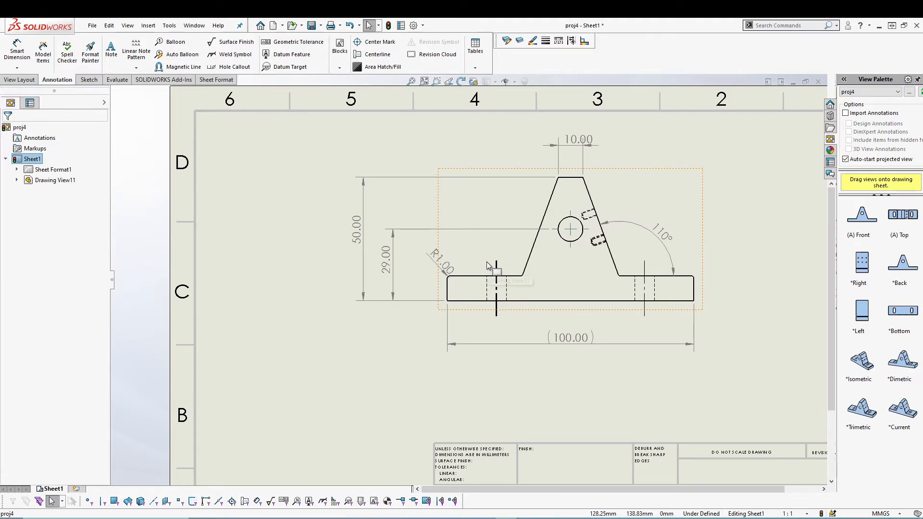
{"action": "mouse_move", "coordinate": [491, 270]}
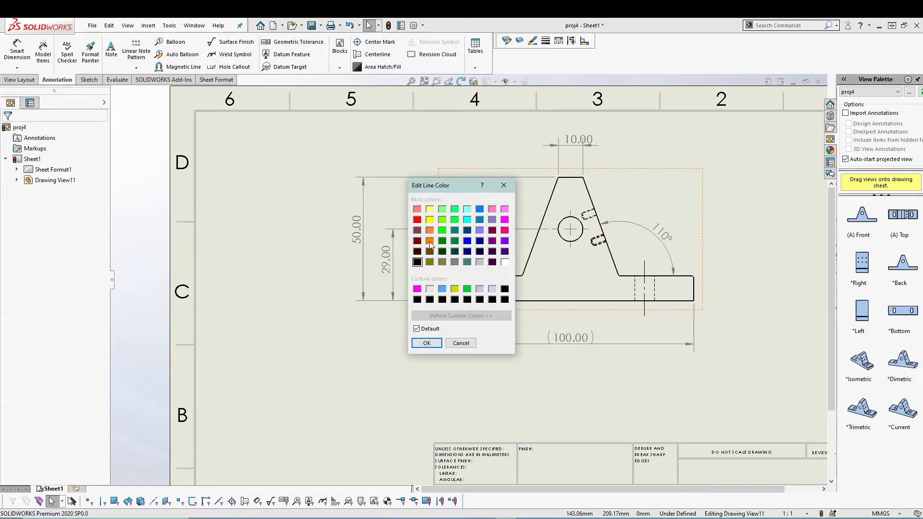
{"action": "left_click", "coordinate": [426, 342]}
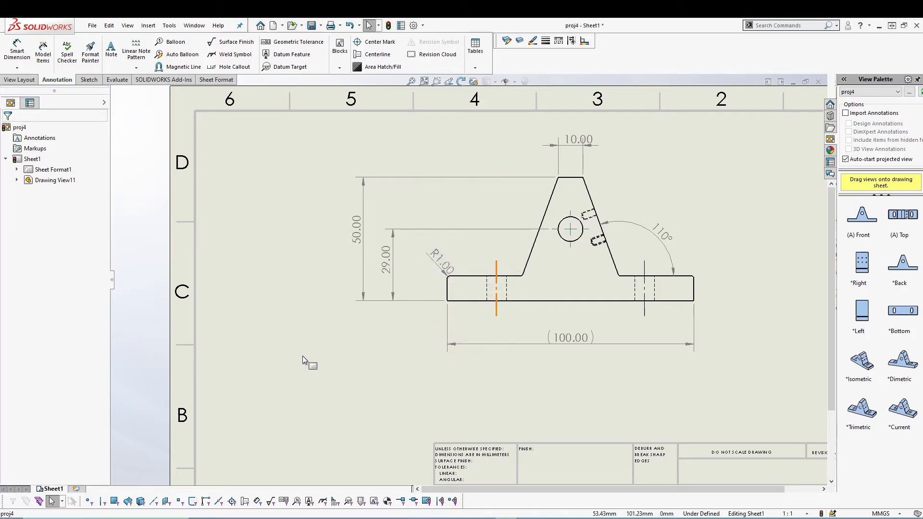
{"action": "mouse_move", "coordinate": [557, 42]}
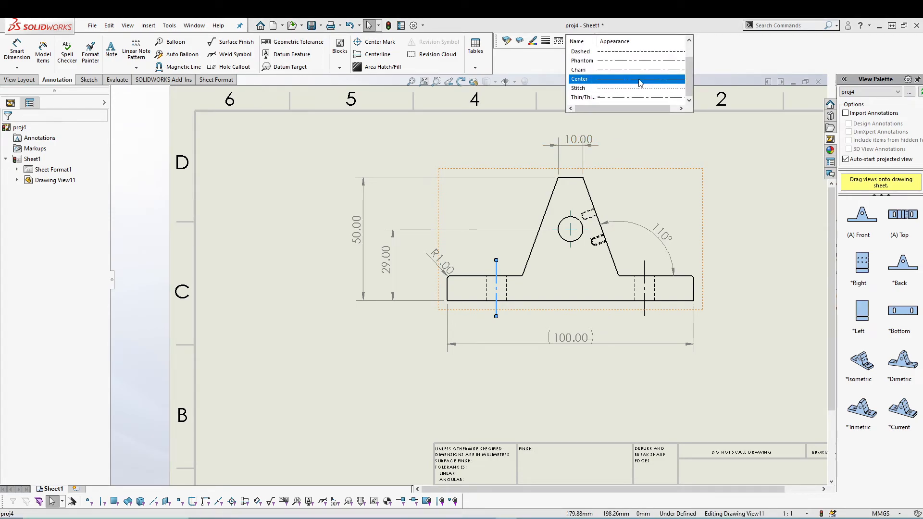
- Apply the Dashed line style to the orange slot centerline
{"action": "left_click", "coordinate": [627, 79]}
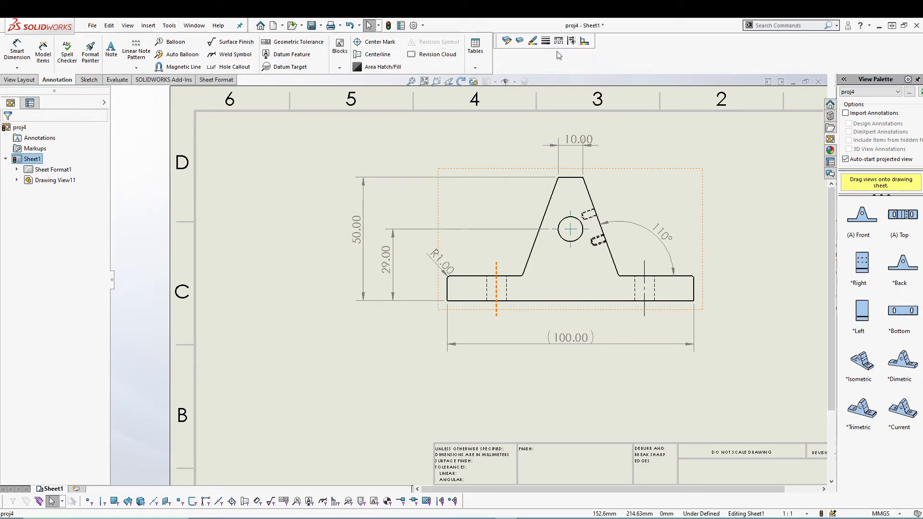
{"action": "mouse_move", "coordinate": [544, 40]}
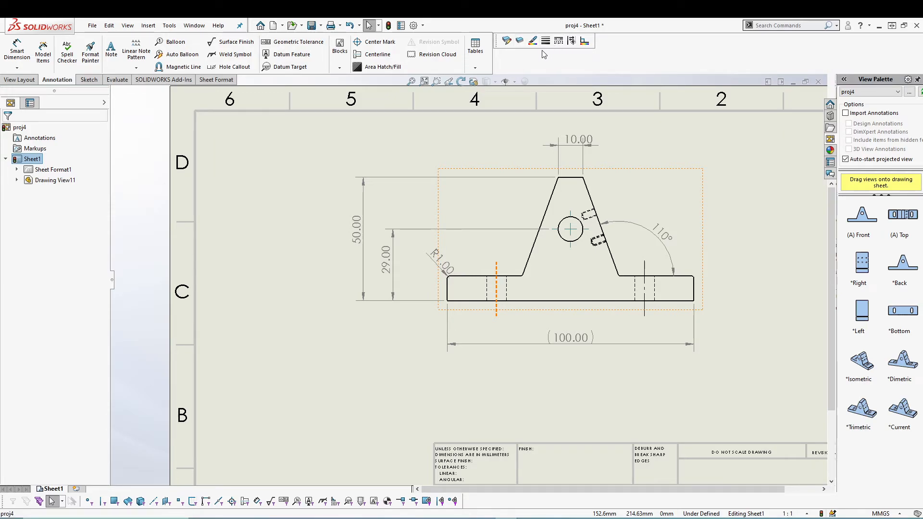
{"action": "mouse_move", "coordinate": [540, 73]}
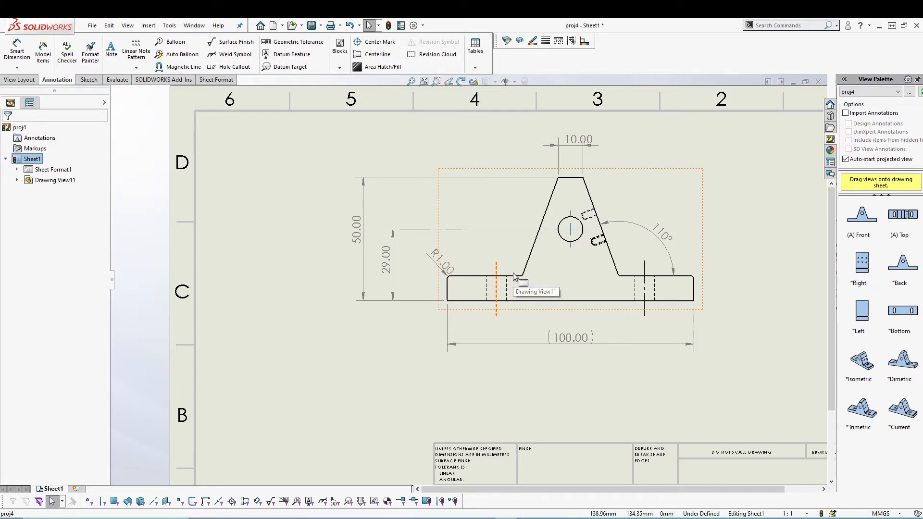
{"action": "left_click", "coordinate": [570, 336]}
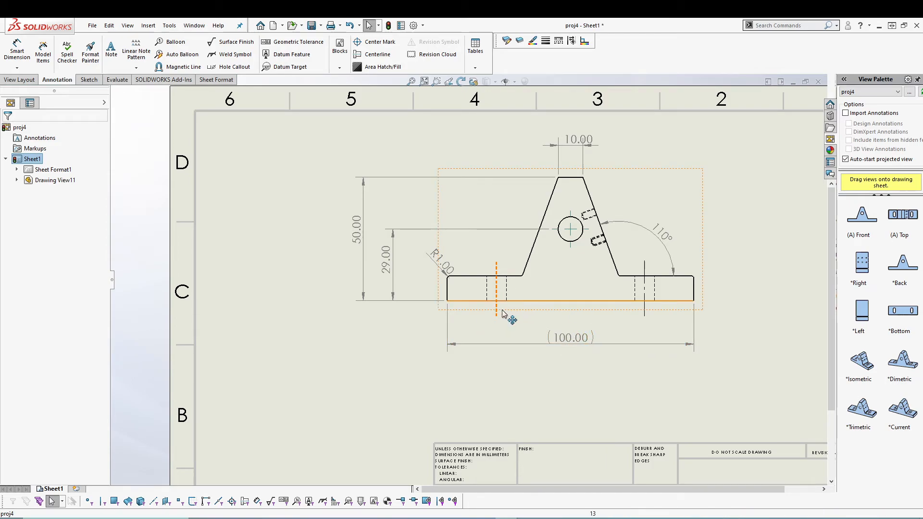
{"action": "mouse_move", "coordinate": [368, 331]}
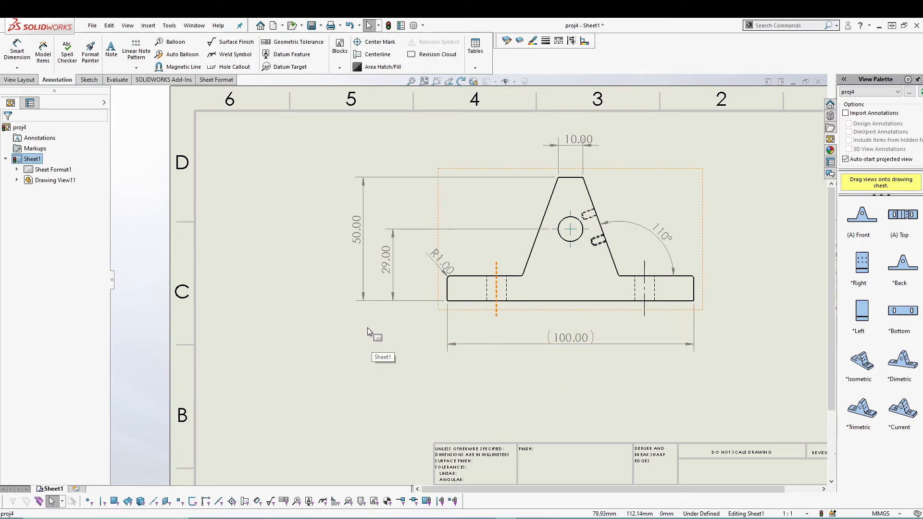
{"action": "mouse_move", "coordinate": [464, 290]}
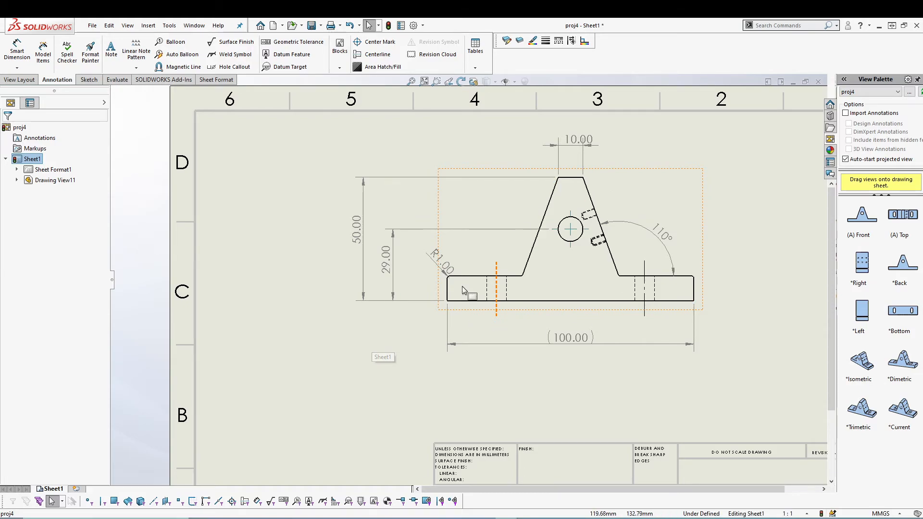
{"action": "mouse_move", "coordinate": [499, 379]}
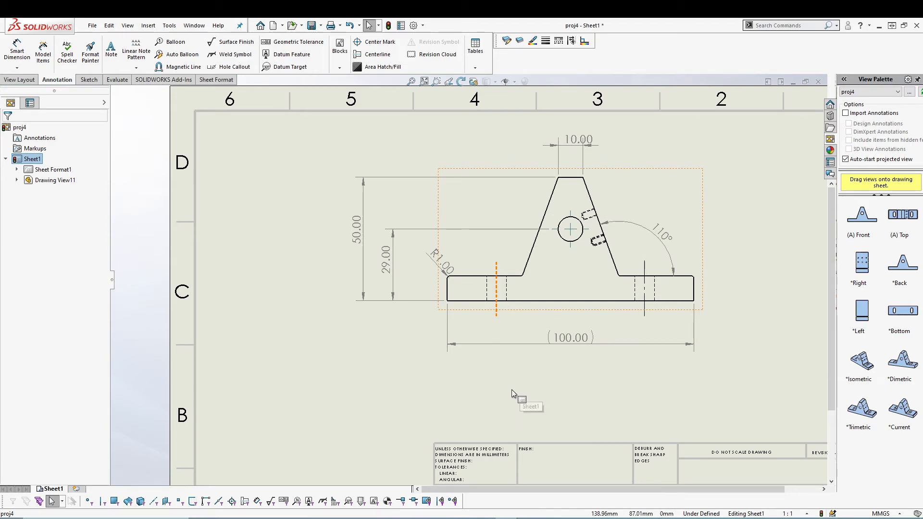
{"action": "mouse_move", "coordinate": [504, 282]}
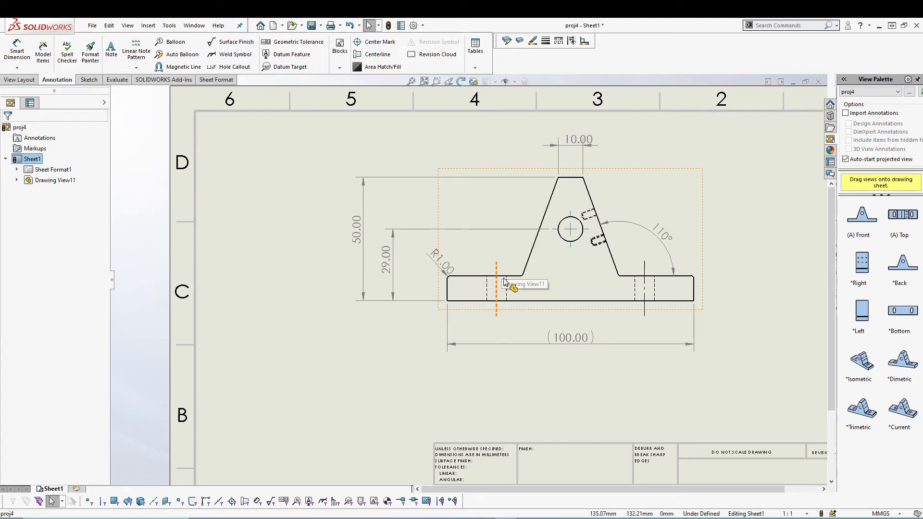
{"action": "left_click", "coordinate": [512, 298]}
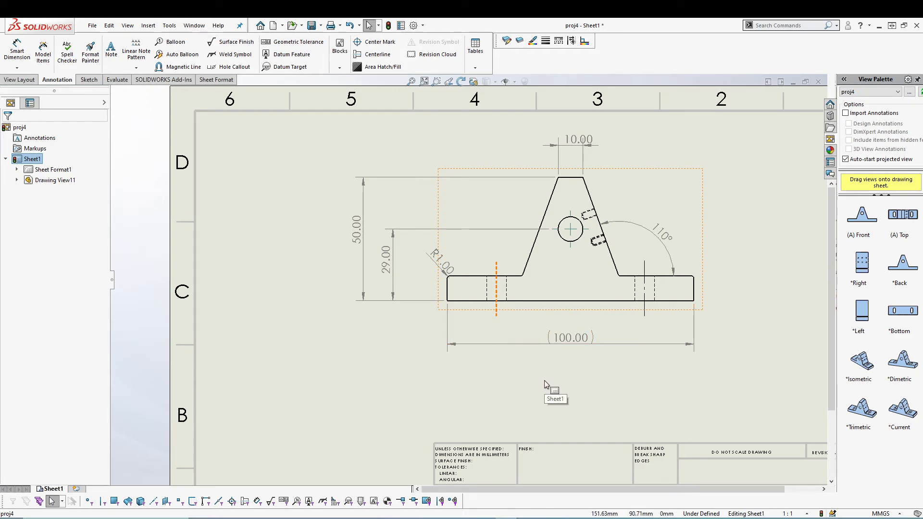
{"action": "mouse_move", "coordinate": [438, 383]}
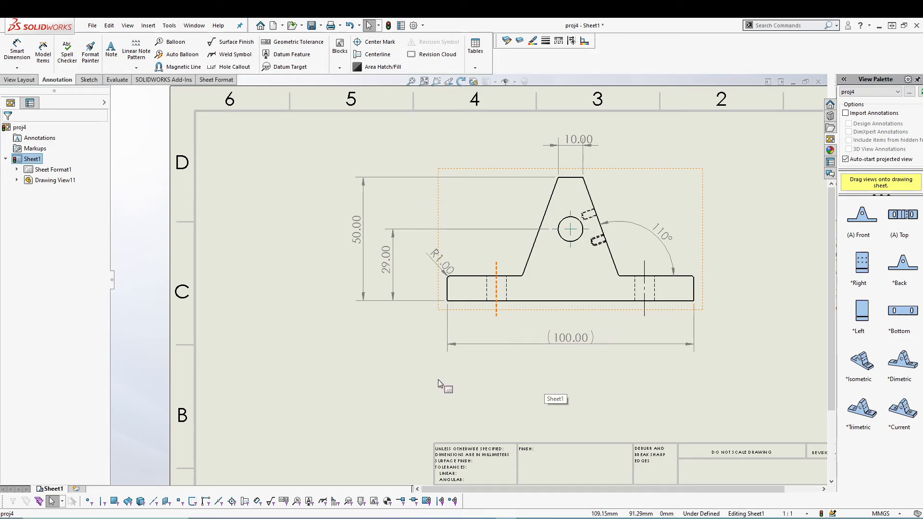
{"action": "mouse_move", "coordinate": [309, 326]}
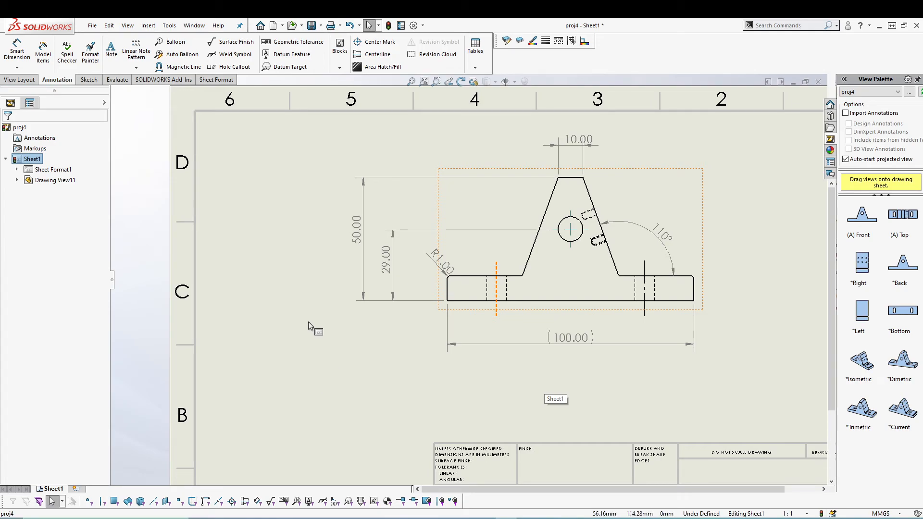
{"action": "mouse_move", "coordinate": [507, 40]}
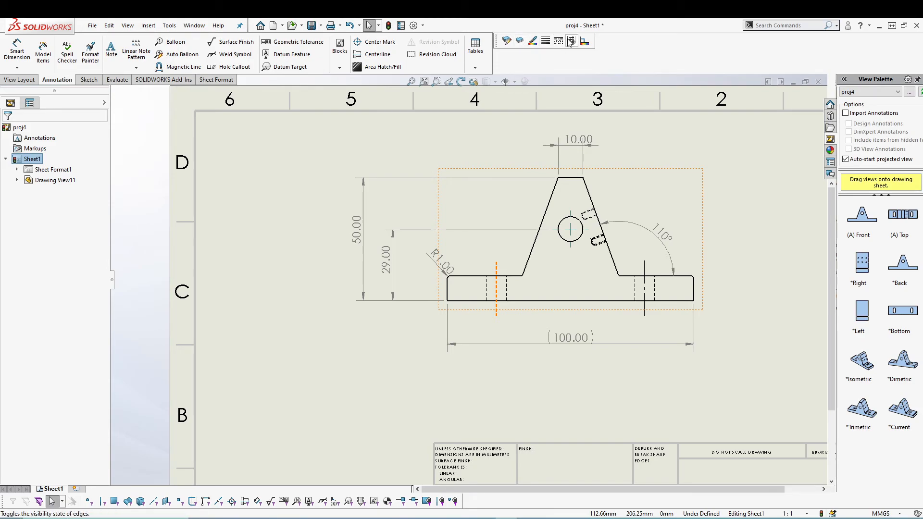
{"action": "mouse_move", "coordinate": [583, 40]}
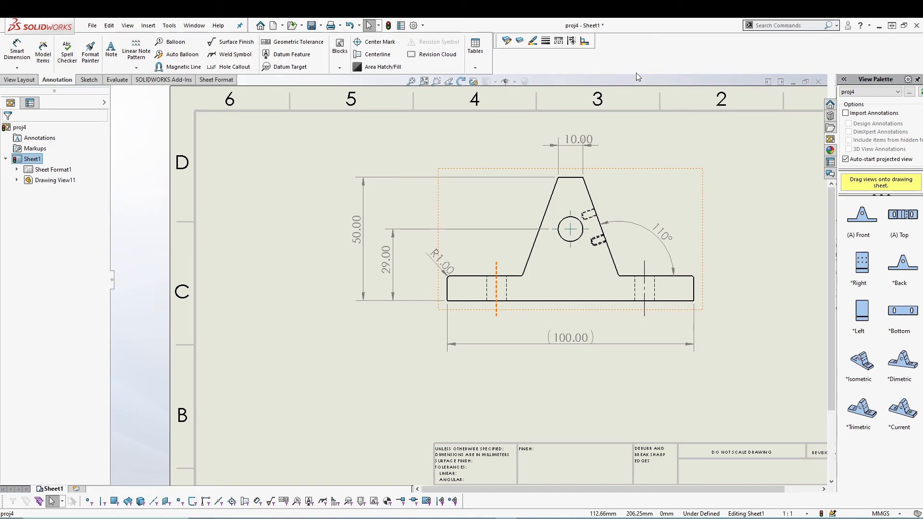
{"action": "mouse_move", "coordinate": [582, 262]}
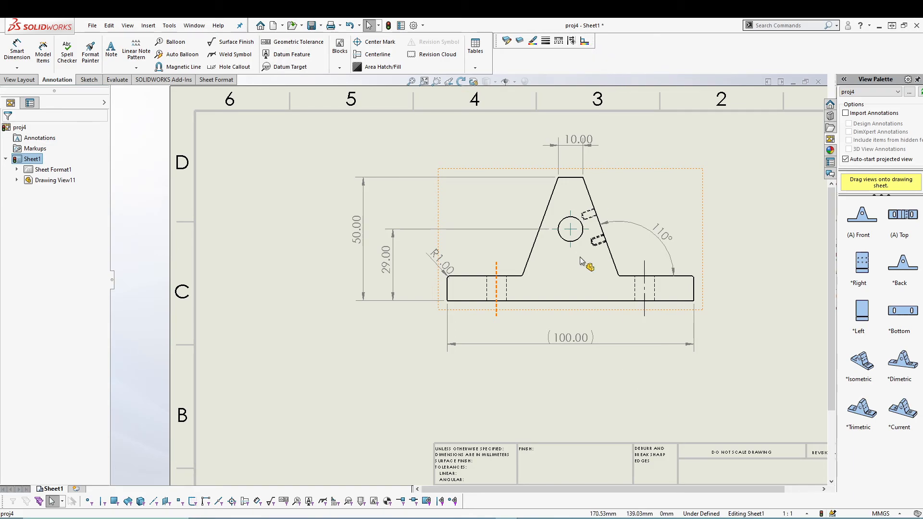
{"action": "mouse_move", "coordinate": [551, 272]}
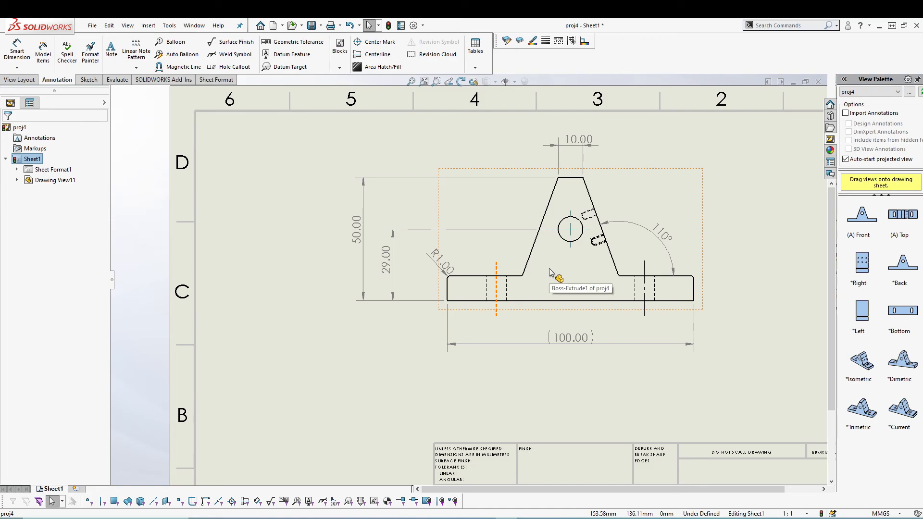